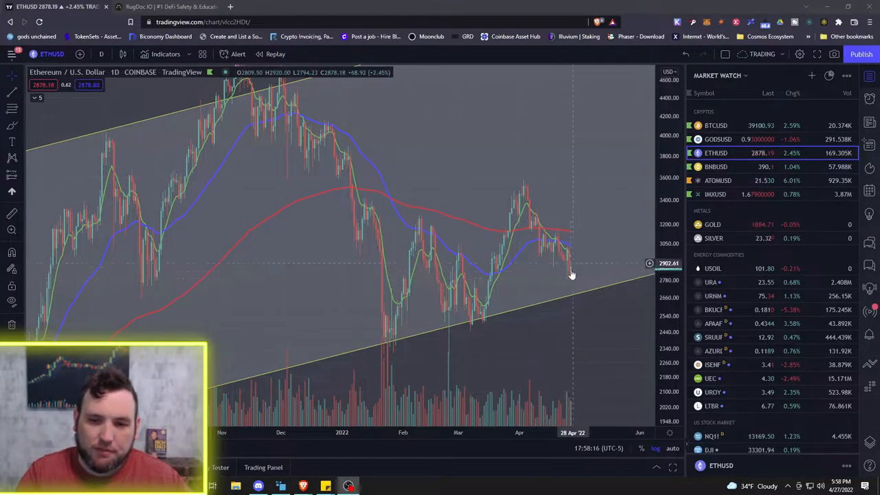
mouse_move(582, 296)
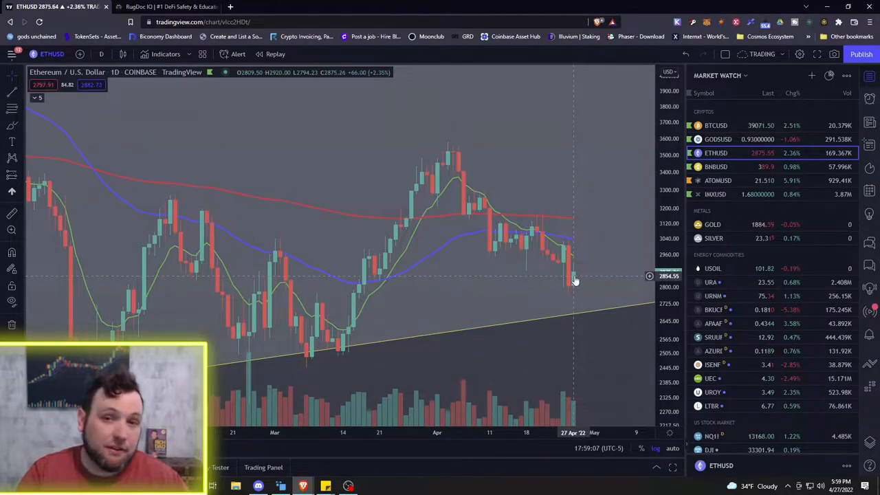
Step: Switch the TradingView chart to BTCUSD from the Market Watch list
click(715, 125)
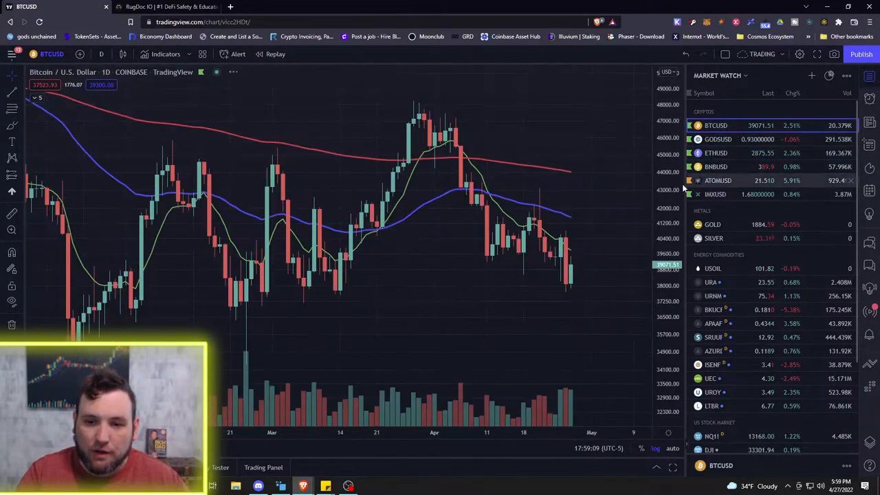
mouse_move(573, 276)
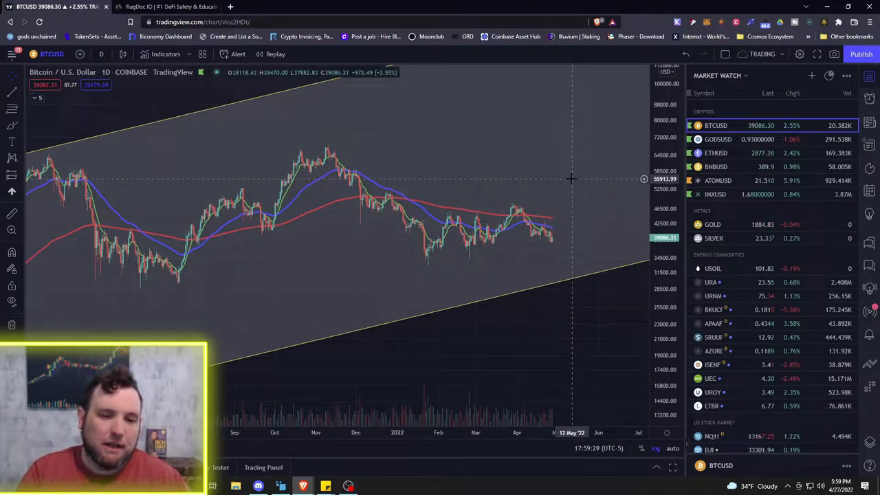
mouse_move(578, 122)
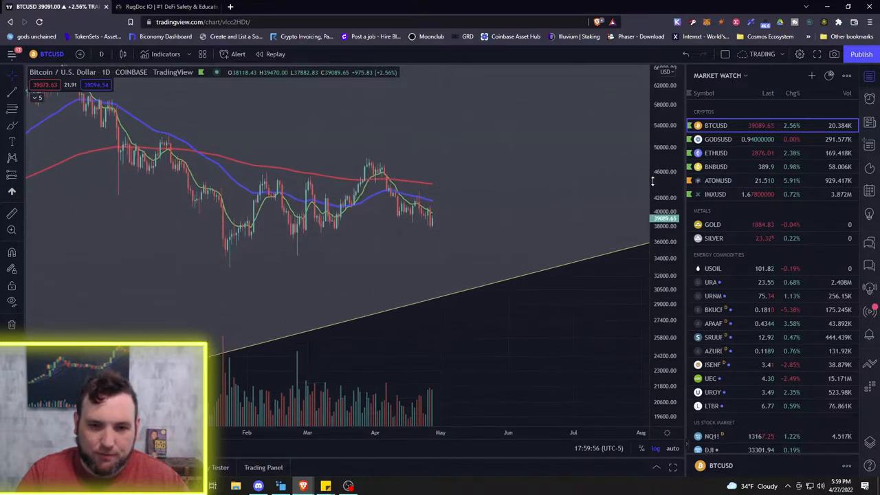
mouse_move(428, 213)
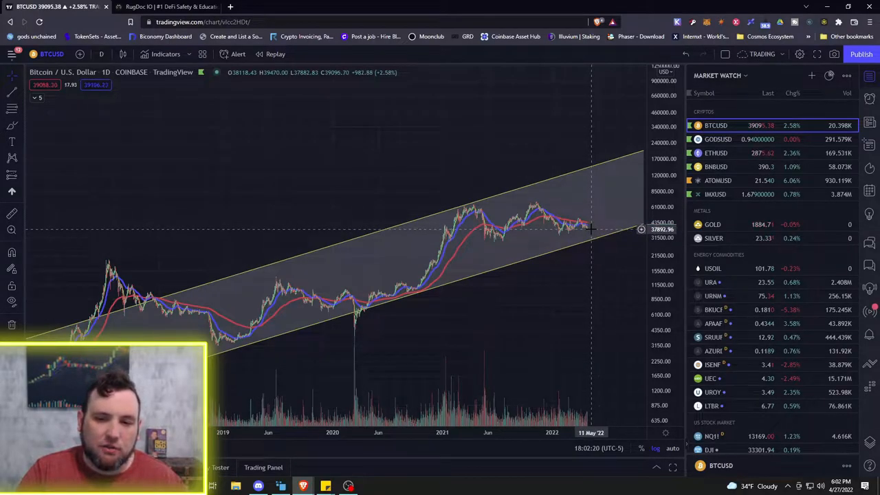
mouse_move(591, 237)
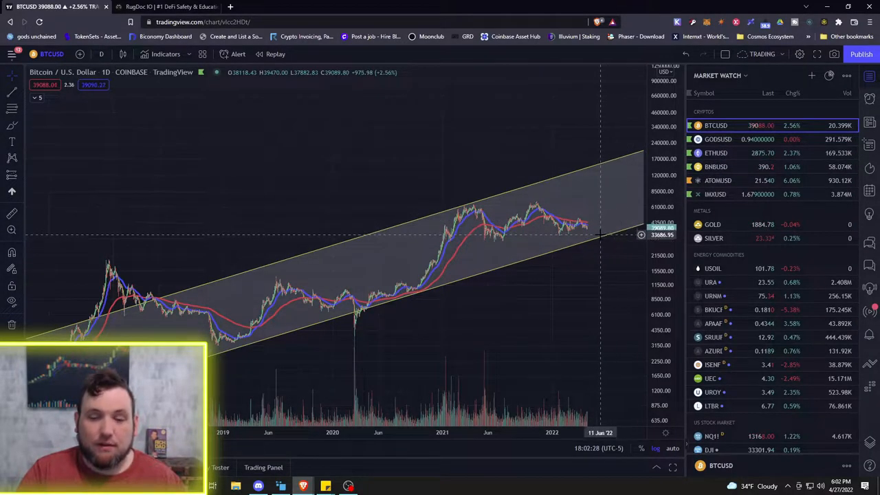
mouse_move(467, 224)
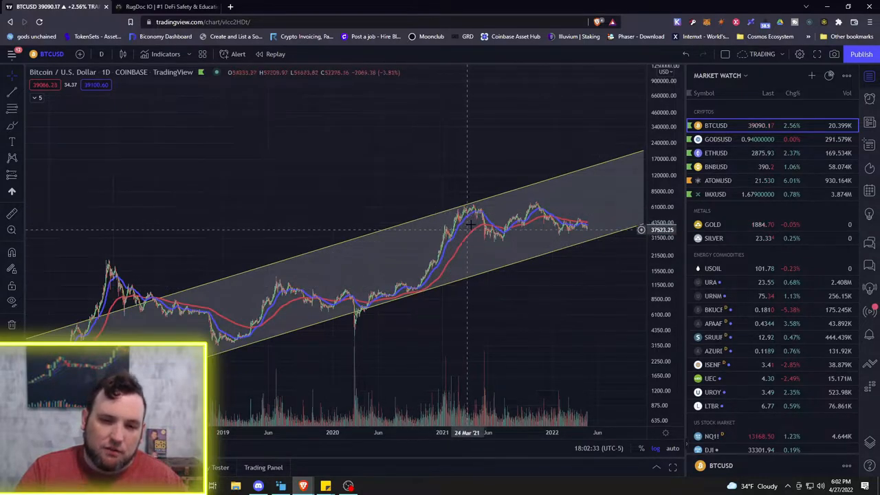
mouse_move(590, 213)
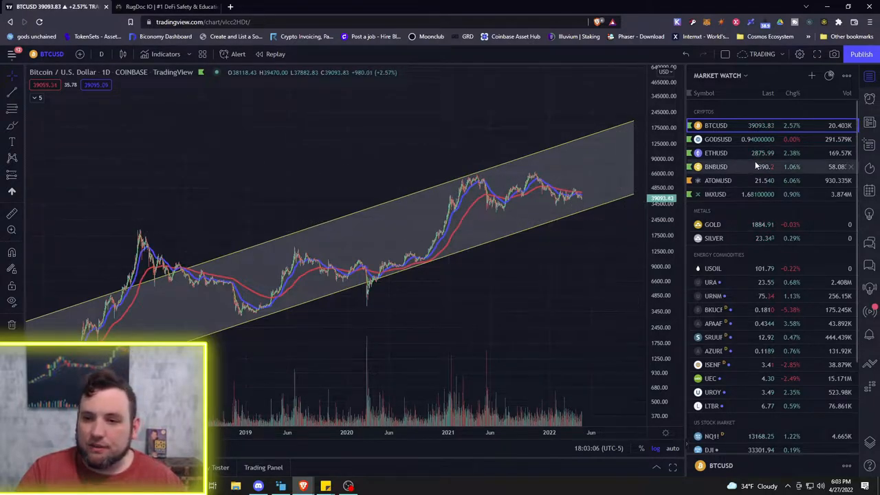
Step: Switch the TradingView chart to GODSUSD from the Market Watch list
click(717, 139)
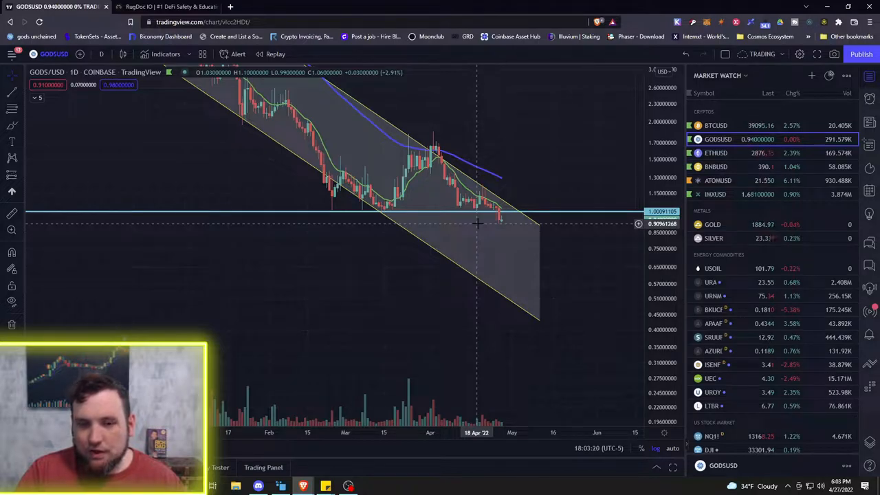
mouse_move(510, 222)
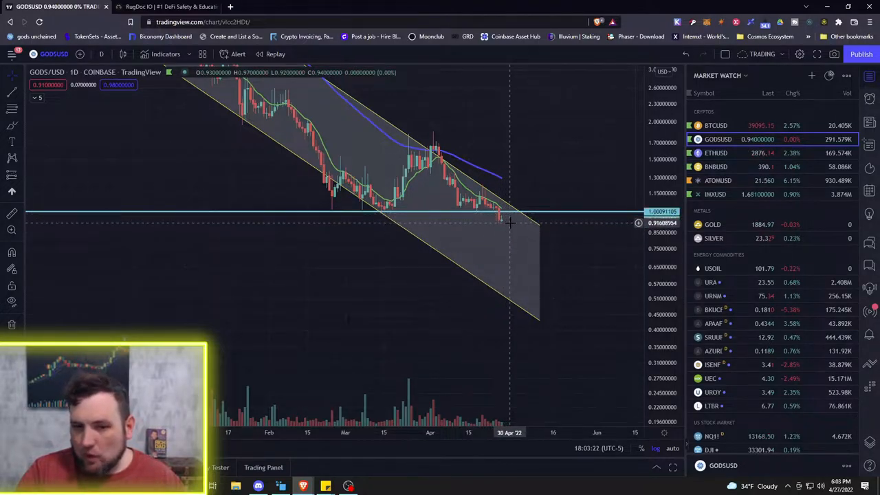
mouse_move(504, 224)
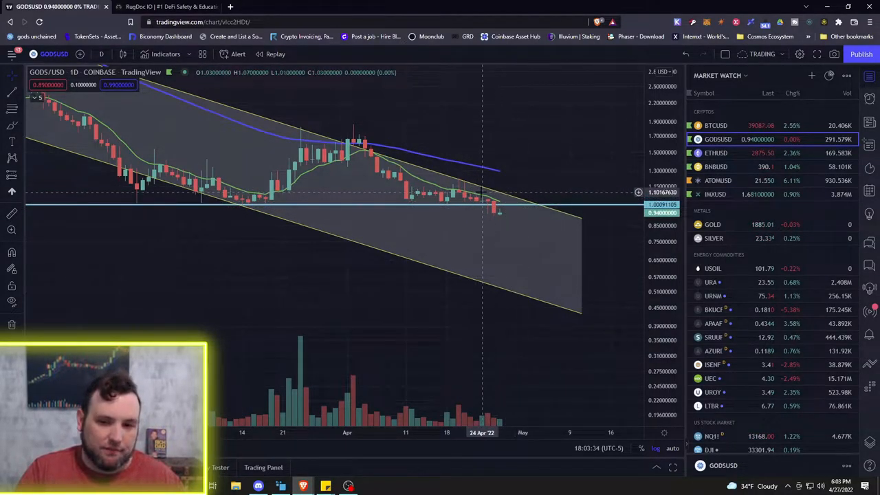
mouse_move(511, 199)
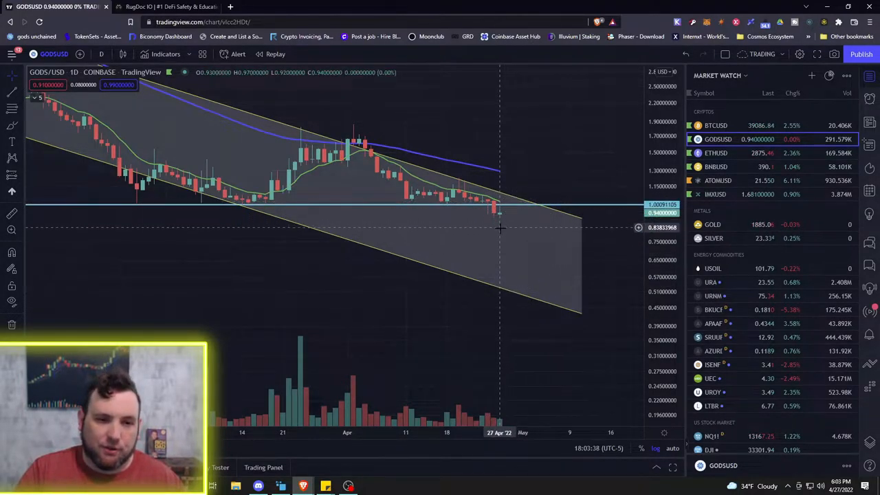
mouse_move(505, 205)
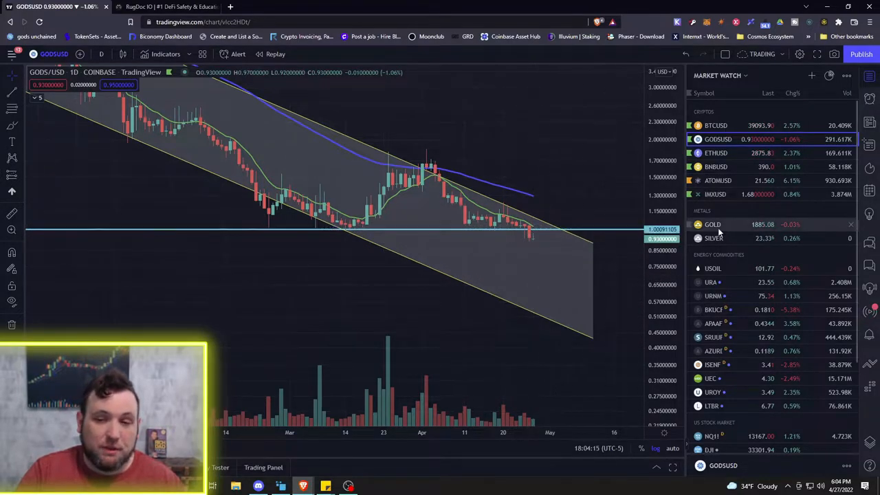
mouse_move(546, 236)
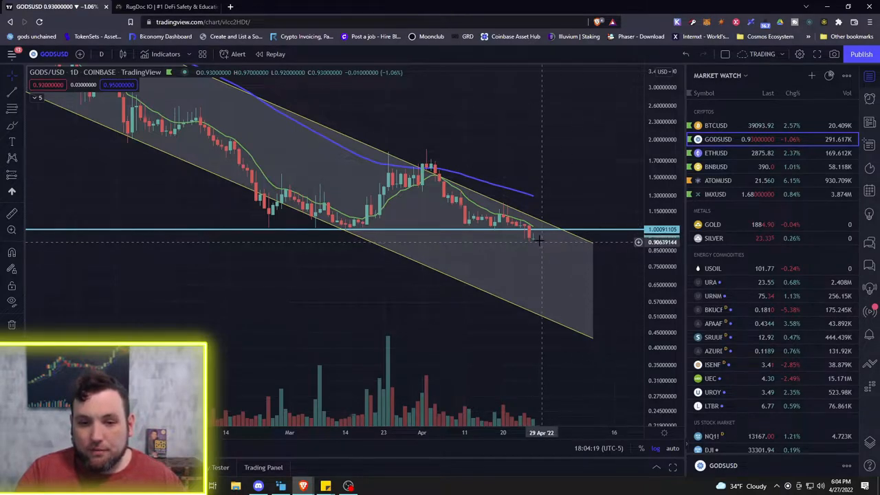
mouse_move(578, 268)
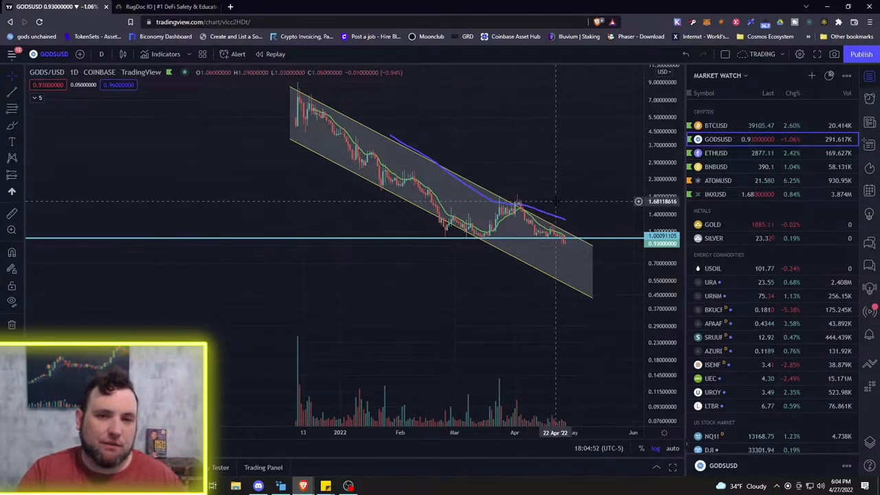
mouse_move(454, 158)
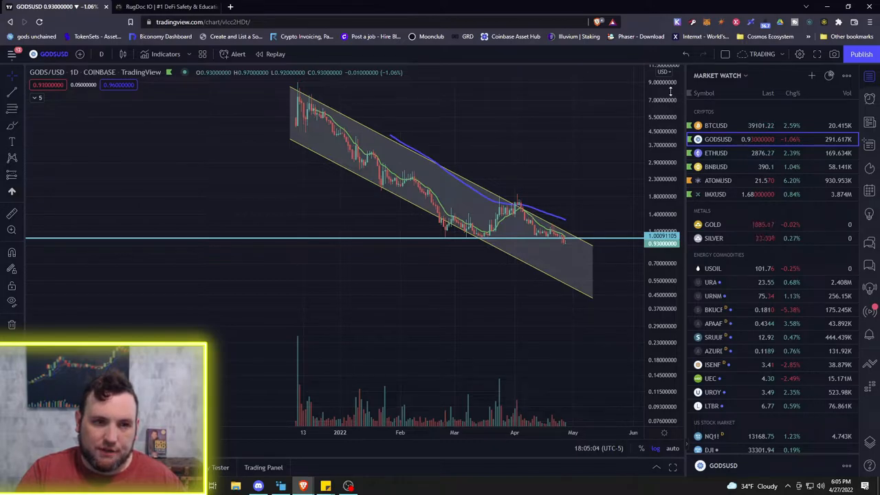
mouse_move(513, 218)
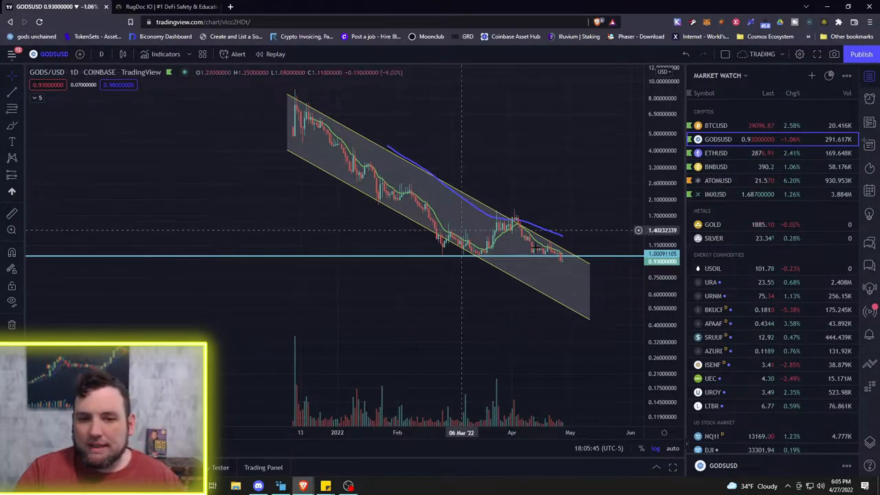
mouse_move(327, 131)
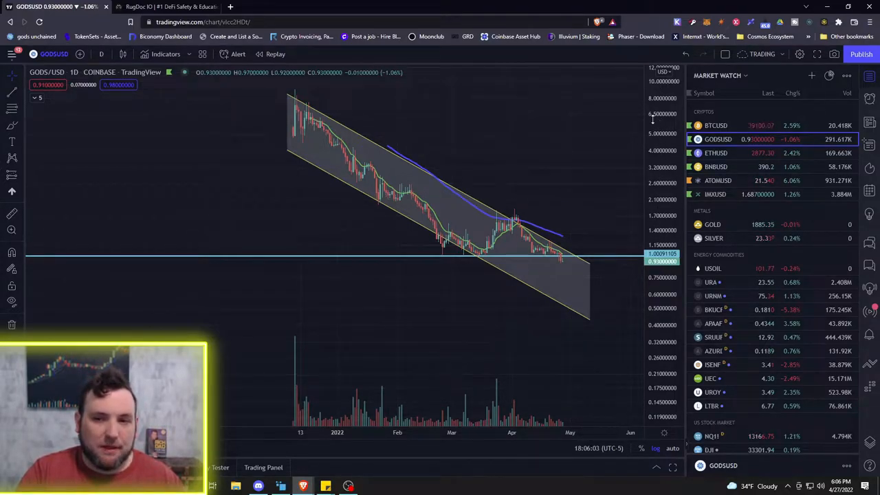
Step: Search symbols for BTC/ETH and narrow the results to crypto markets
click(51, 54)
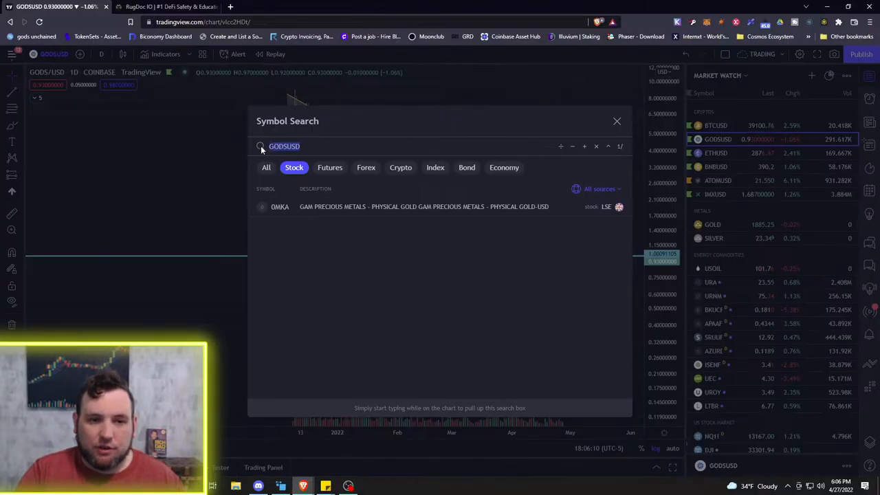
text(BTC/ETH)
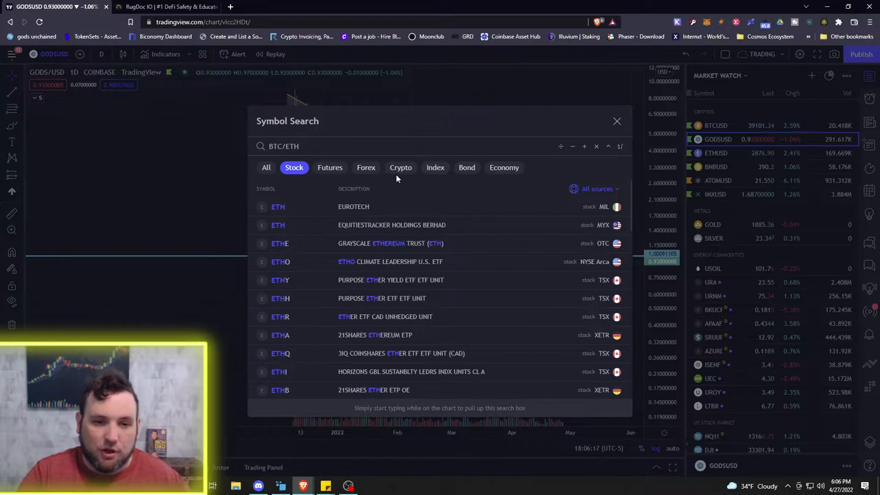
click(400, 167)
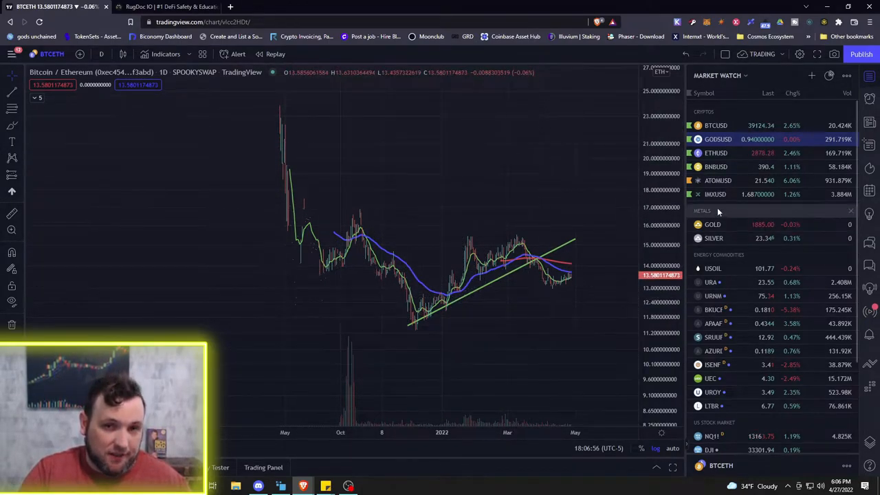
mouse_move(620, 222)
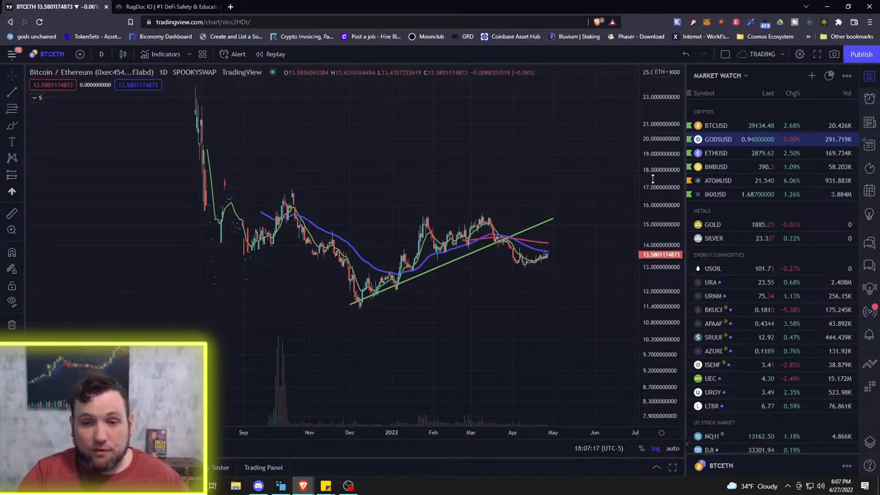
mouse_move(457, 214)
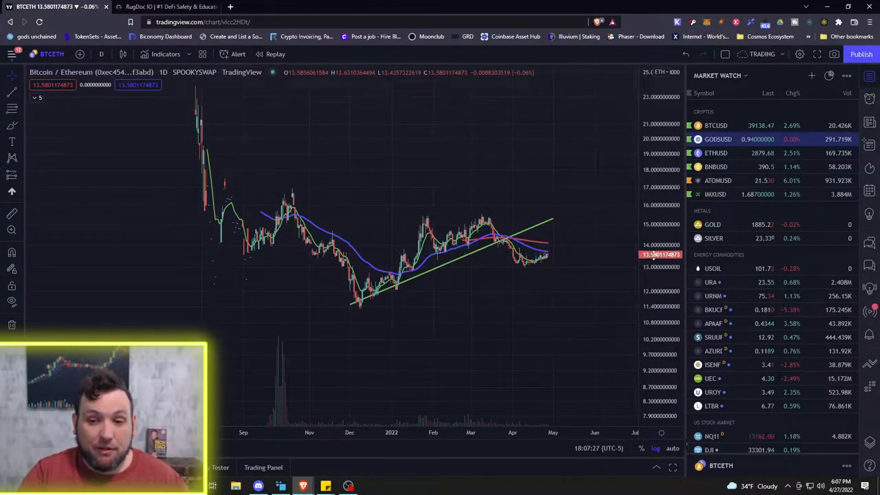
mouse_move(555, 255)
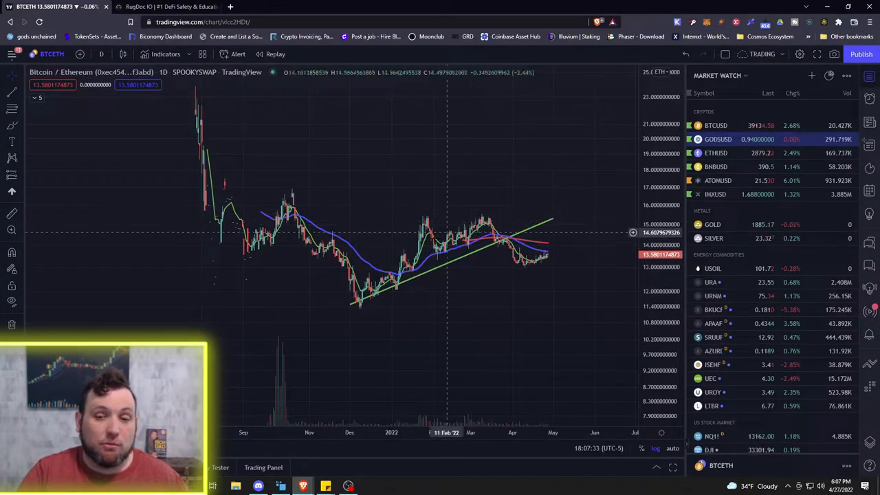
mouse_move(378, 293)
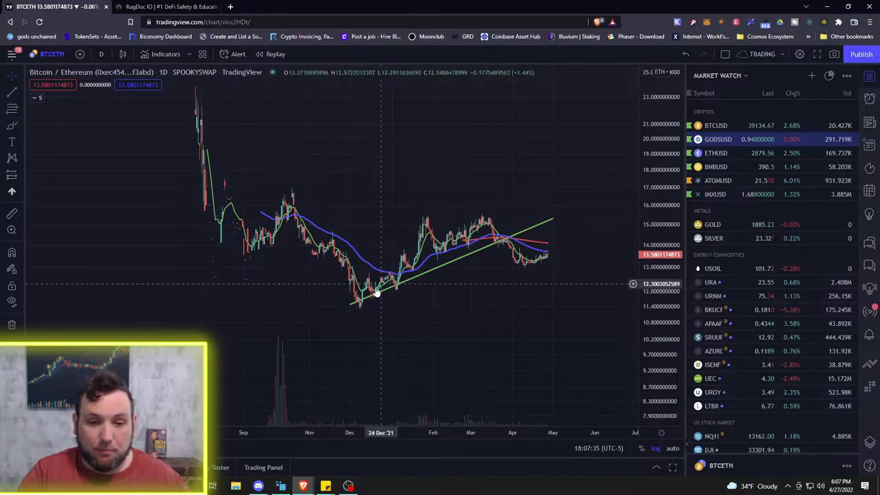
mouse_move(397, 282)
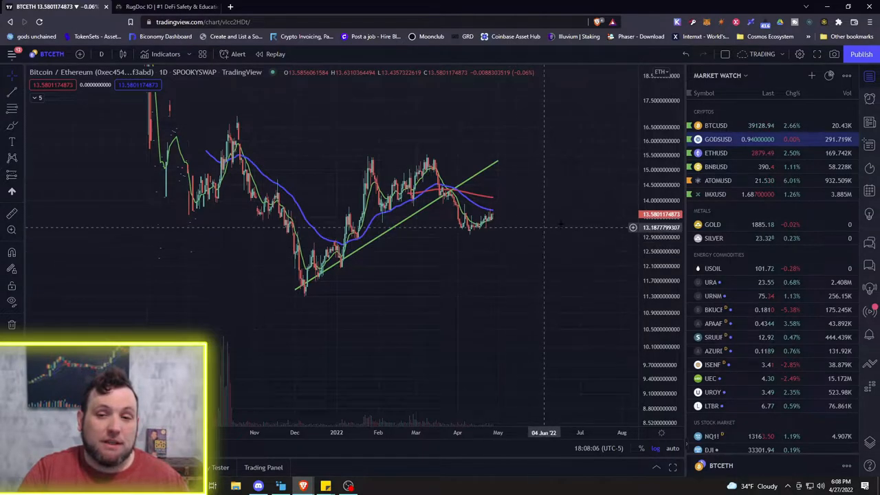
mouse_move(591, 115)
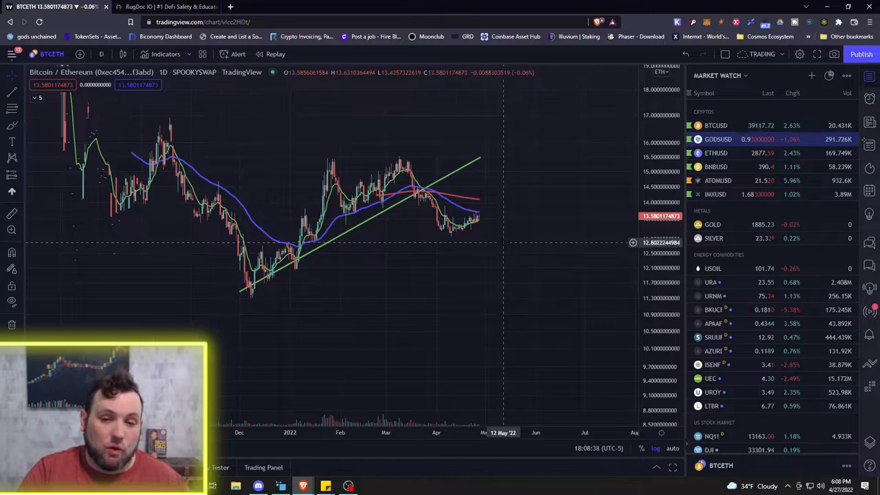
mouse_move(537, 266)
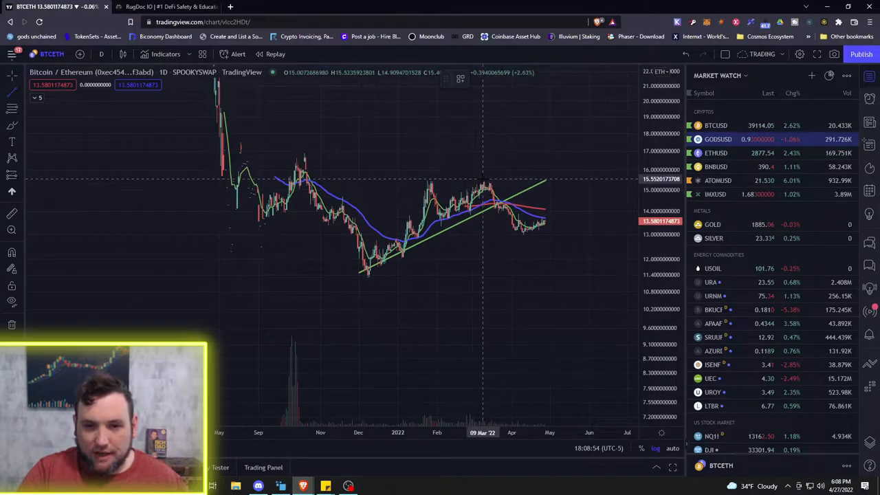
Step: Draw a falling trendline from the March high down across the recent highs
drag(483, 181, 593, 246)
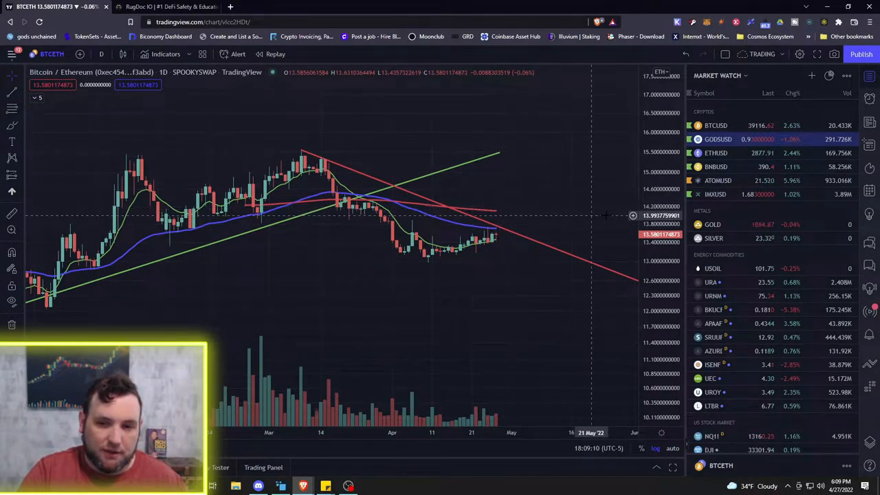
mouse_move(500, 232)
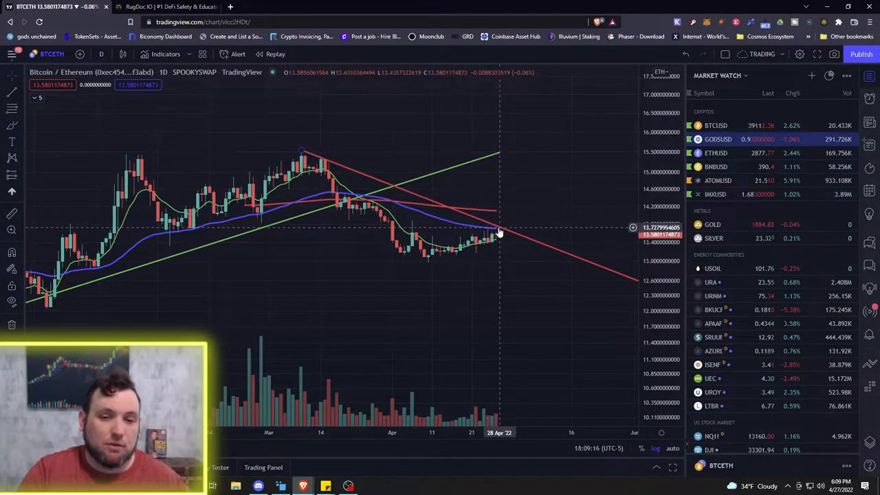
mouse_move(633, 268)
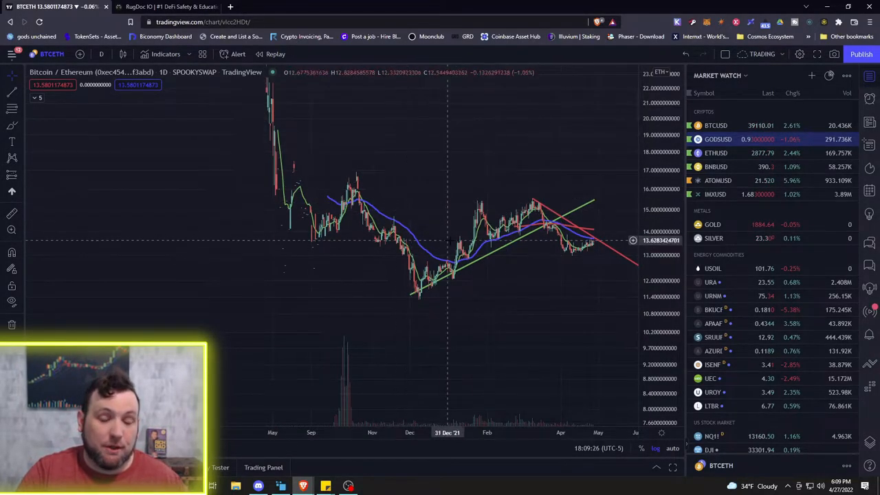
mouse_move(523, 220)
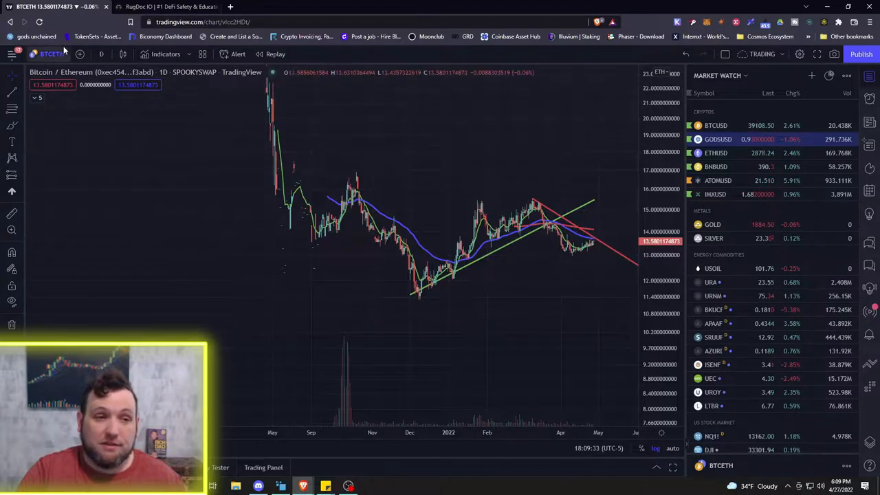
mouse_move(542, 222)
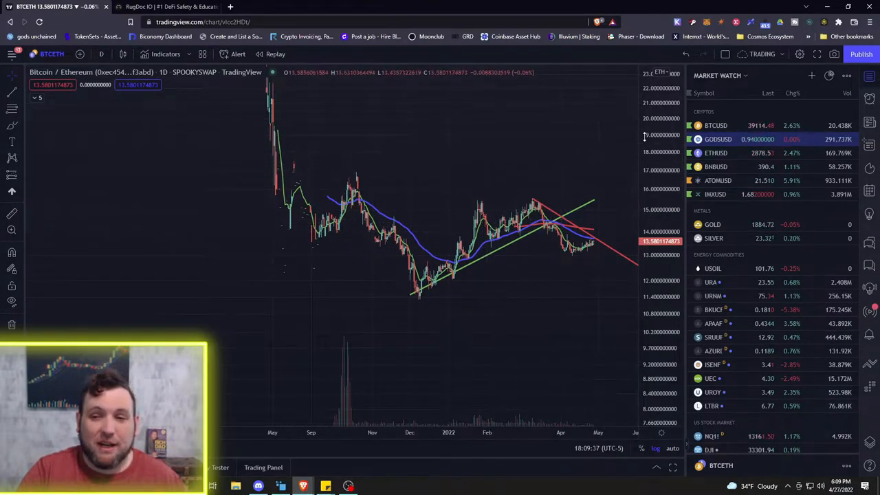
mouse_move(509, 165)
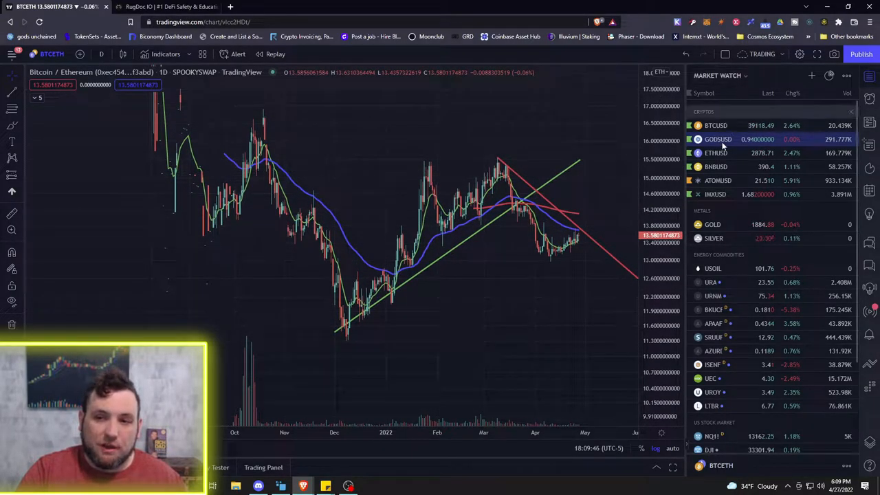
Step: Switch the TradingView watchlist to the Cryptos list
click(715, 125)
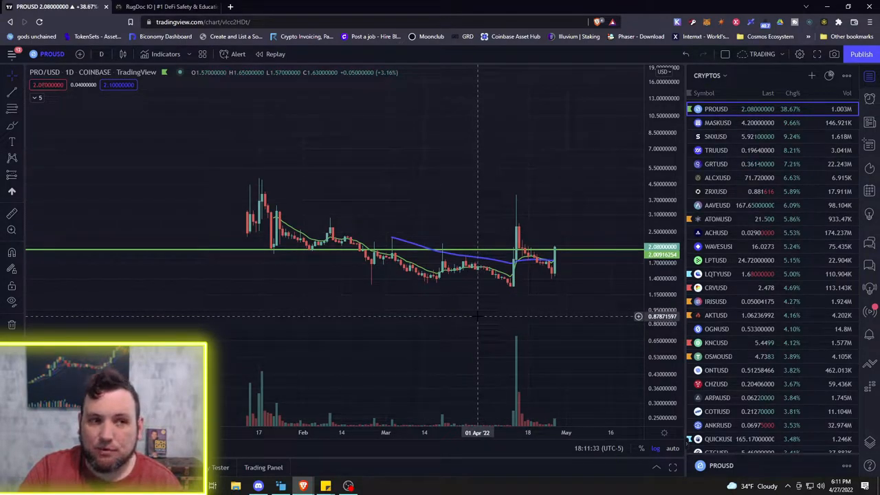
mouse_move(550, 244)
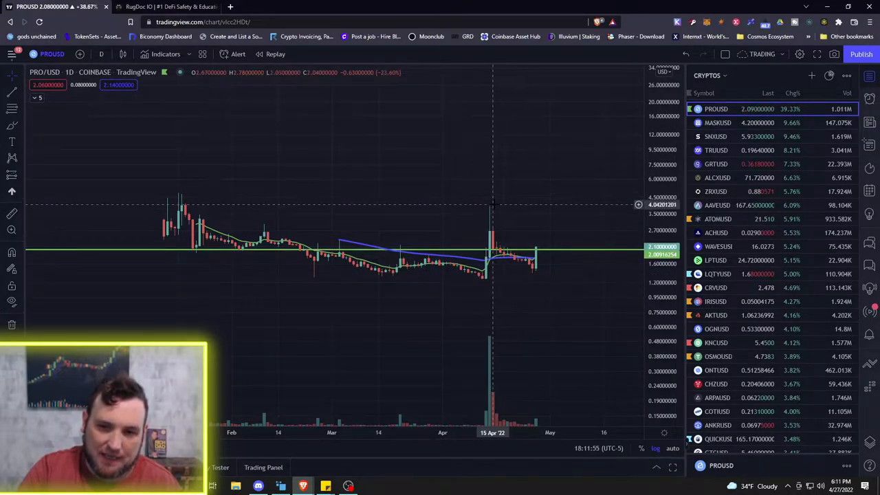
mouse_move(520, 265)
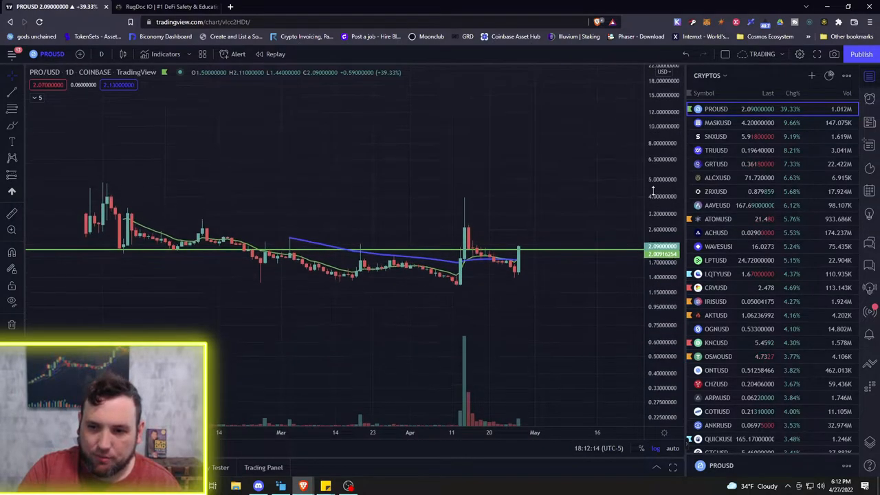
Step: Open the MASK/USD daily chart, then bring up the Mask Network website
click(716, 123)
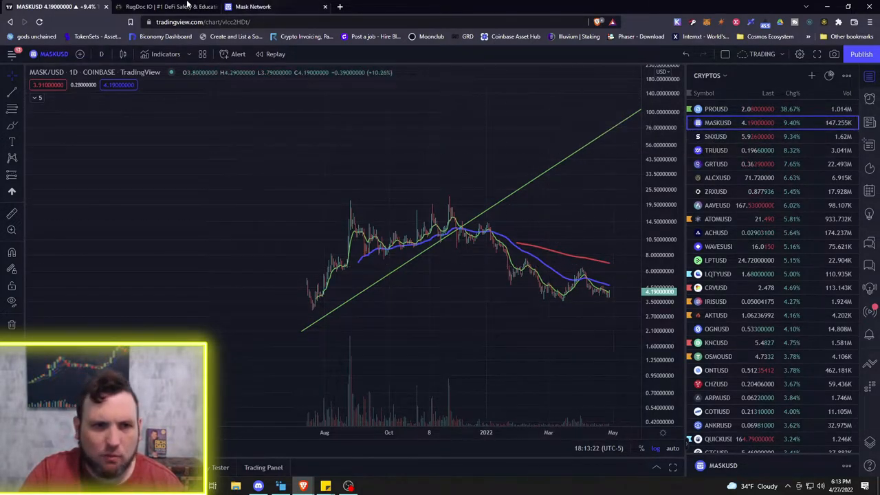
click(260, 7)
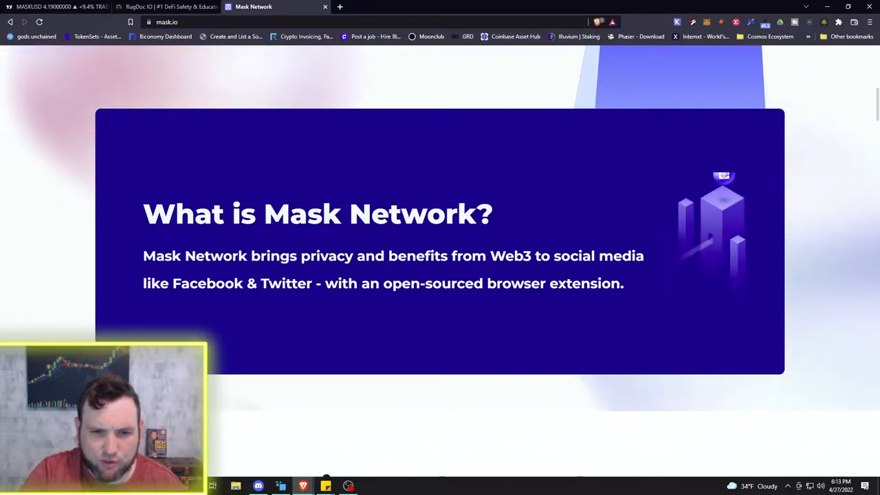
Step: Scroll through mask.io's encryption, trading-tool and ITO sections, then return to the MASK/USD chart
scroll(down, 3)
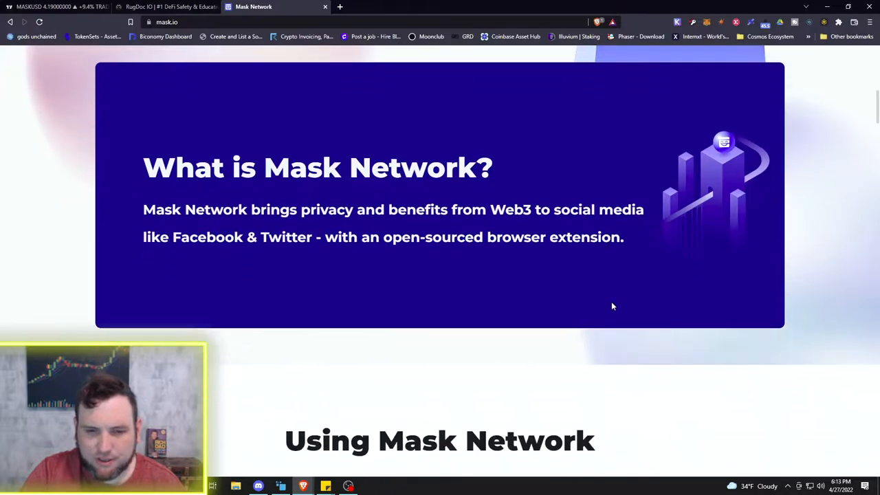
scroll(down, 3)
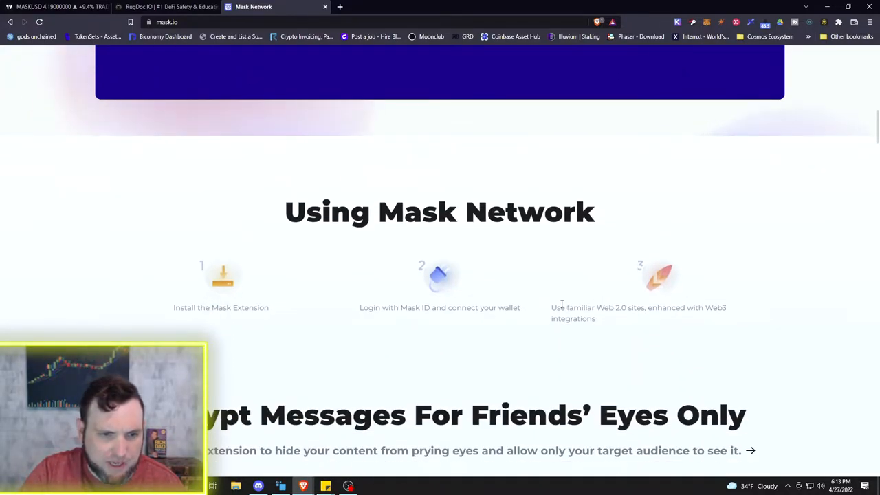
scroll(down, 3)
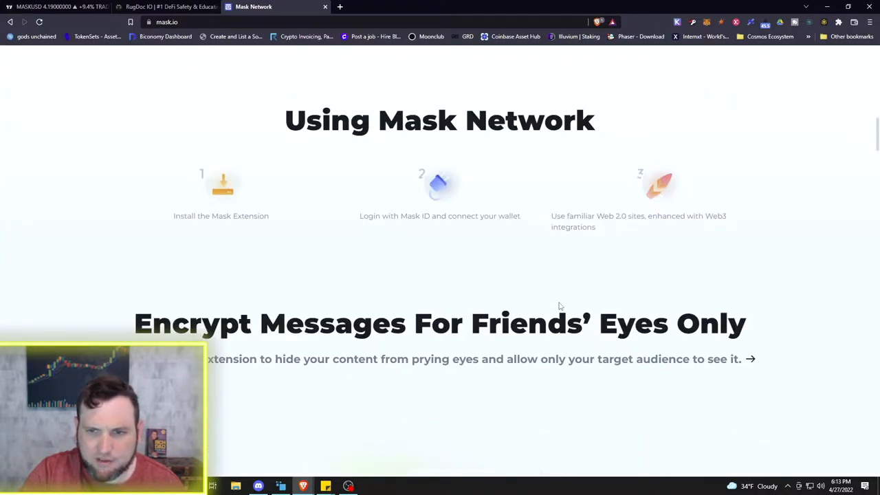
scroll(down, 3)
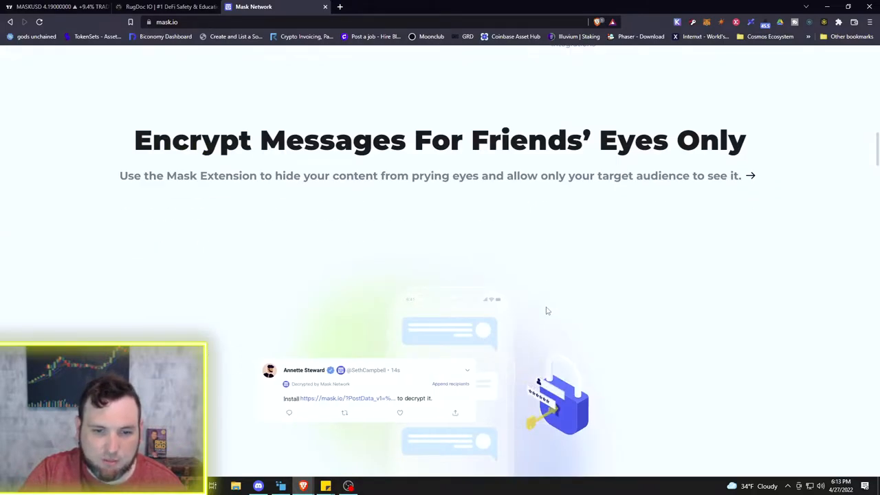
scroll(down, 3)
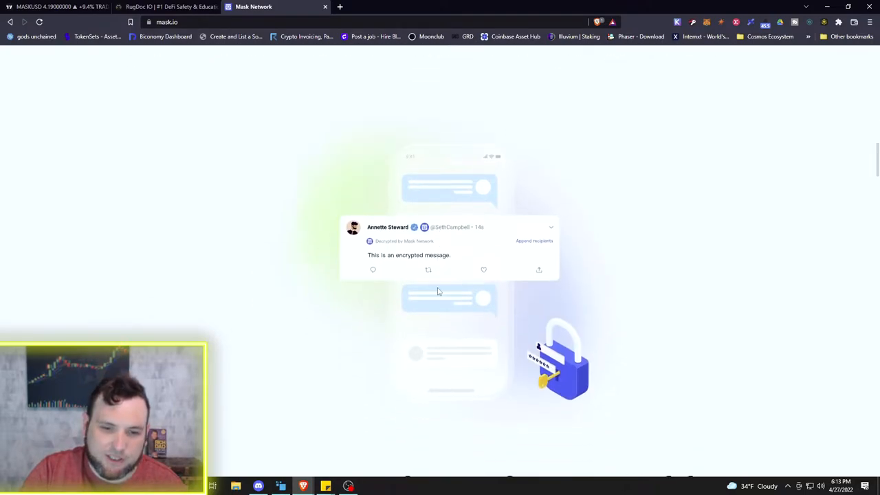
scroll(down, 3)
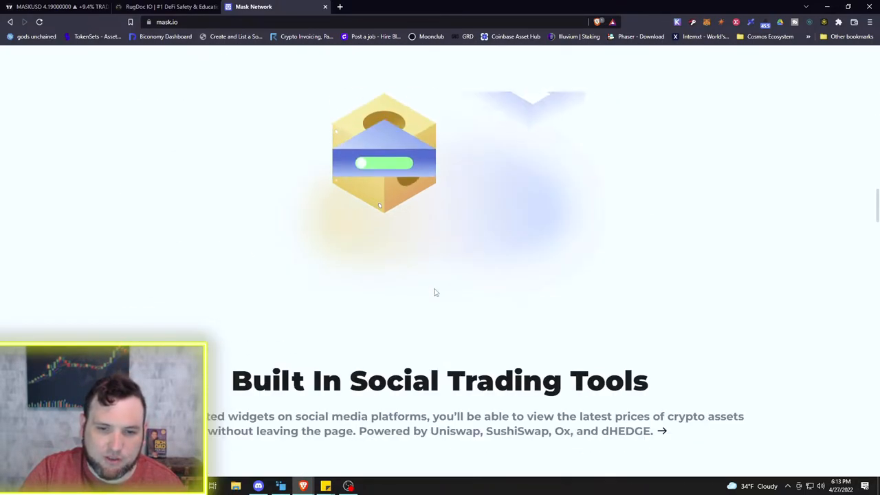
scroll(down, 3)
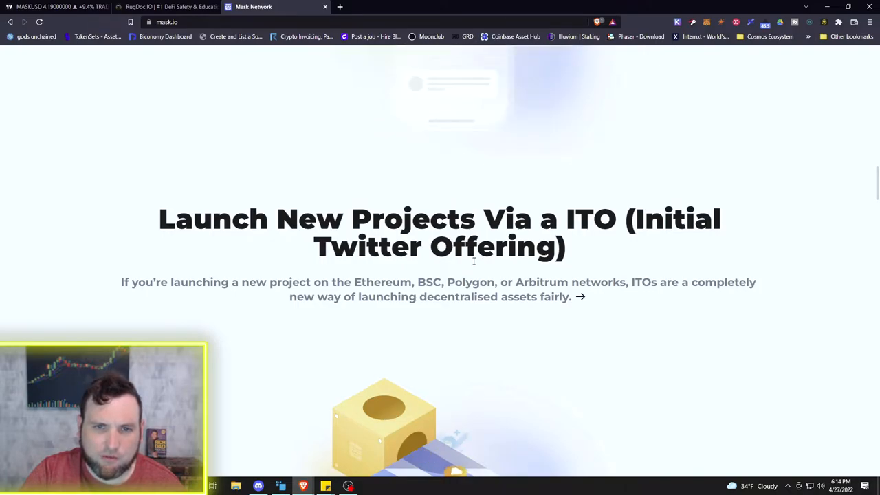
scroll(down, 3)
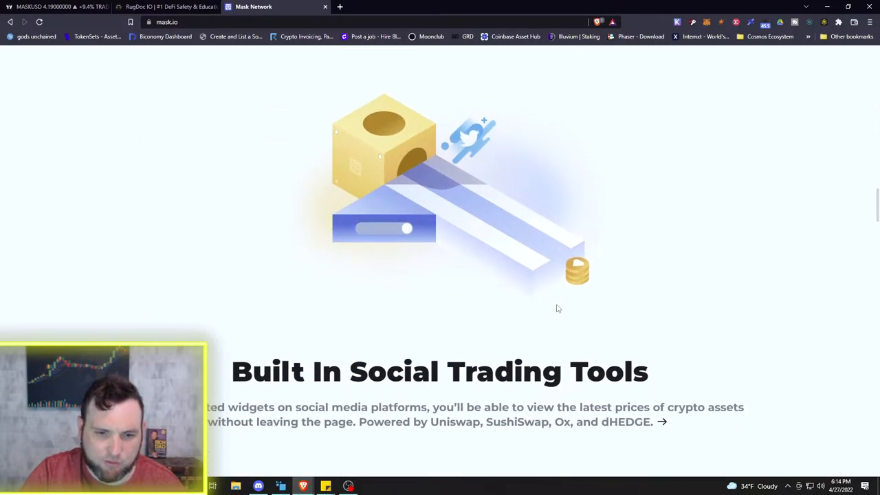
scroll(down, 3)
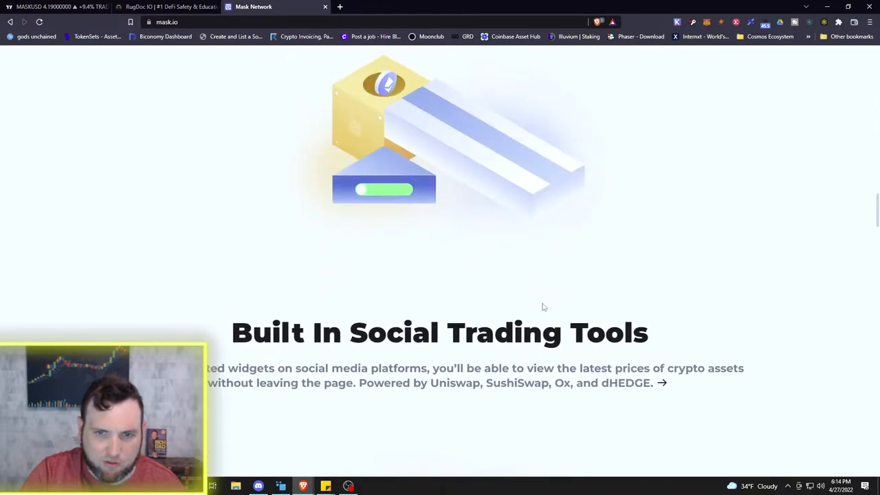
scroll(down, 3)
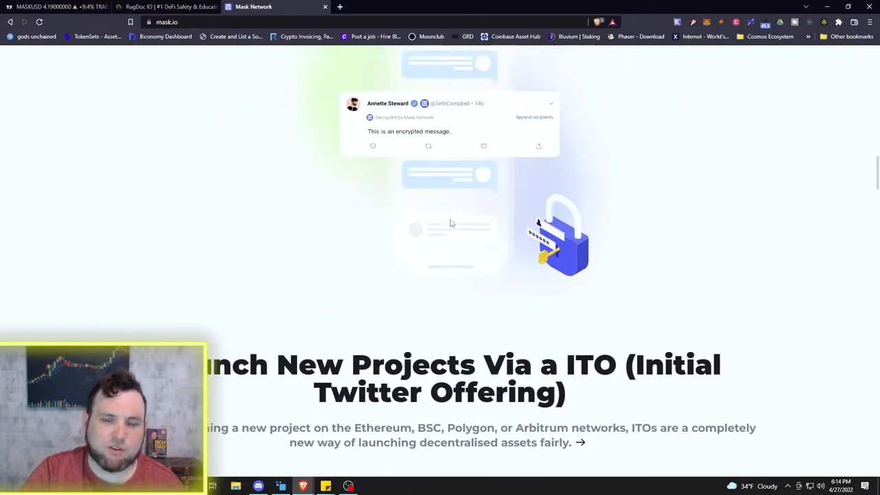
click(55, 6)
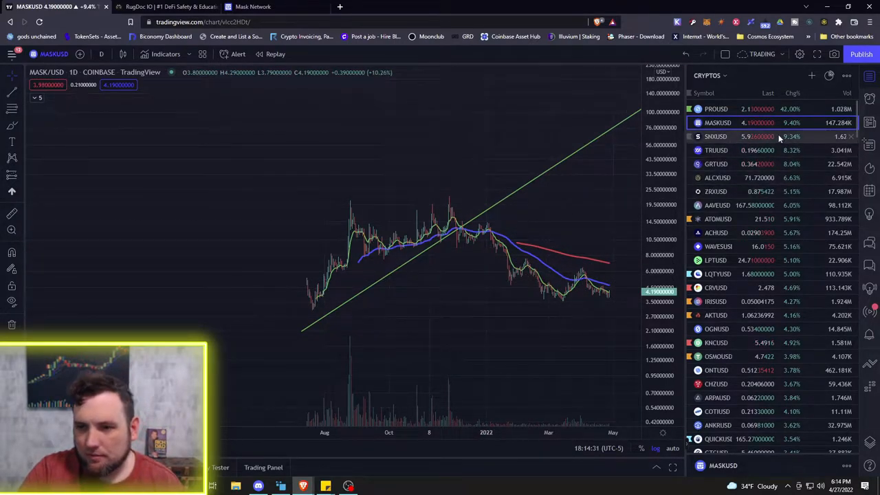
scroll(down, 3)
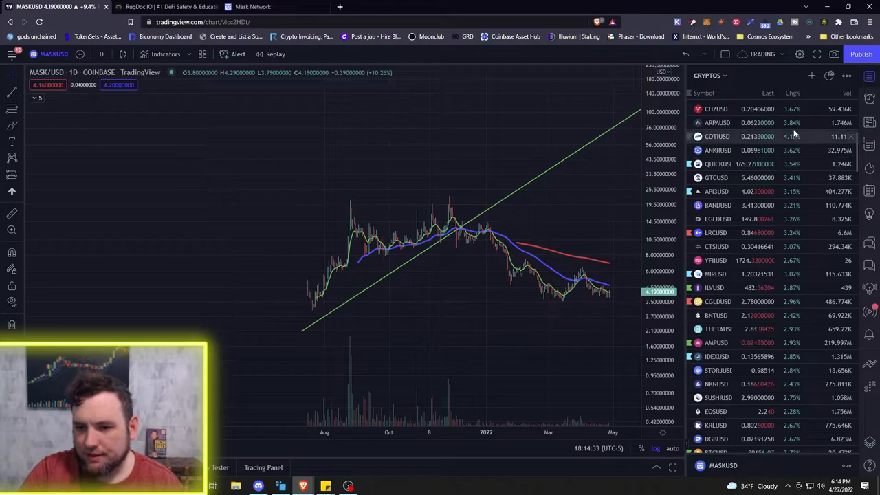
scroll(down, 3)
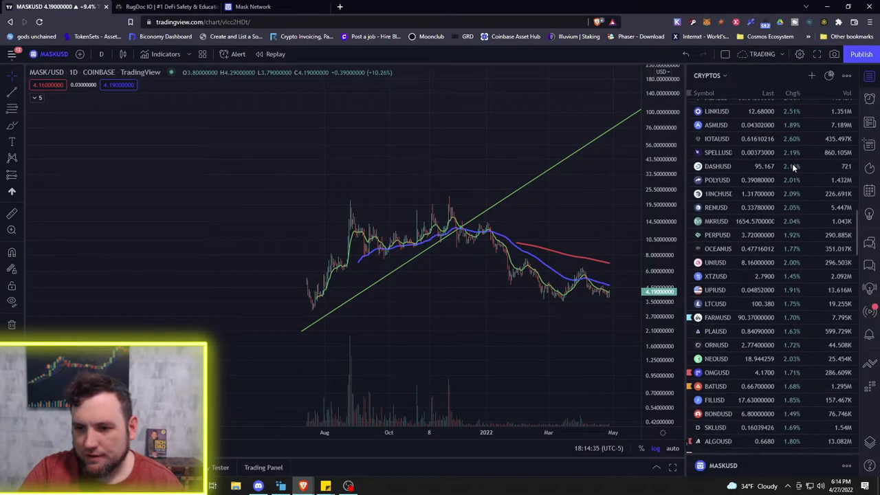
scroll(down, 3)
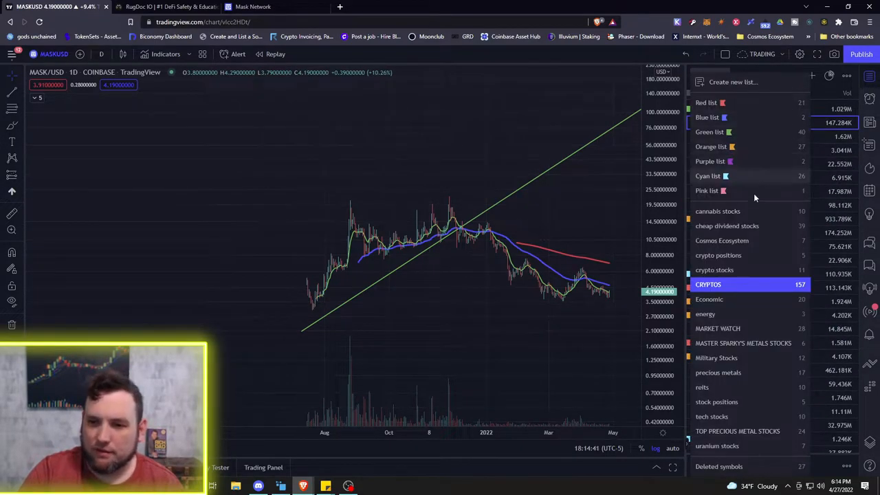
click(169, 7)
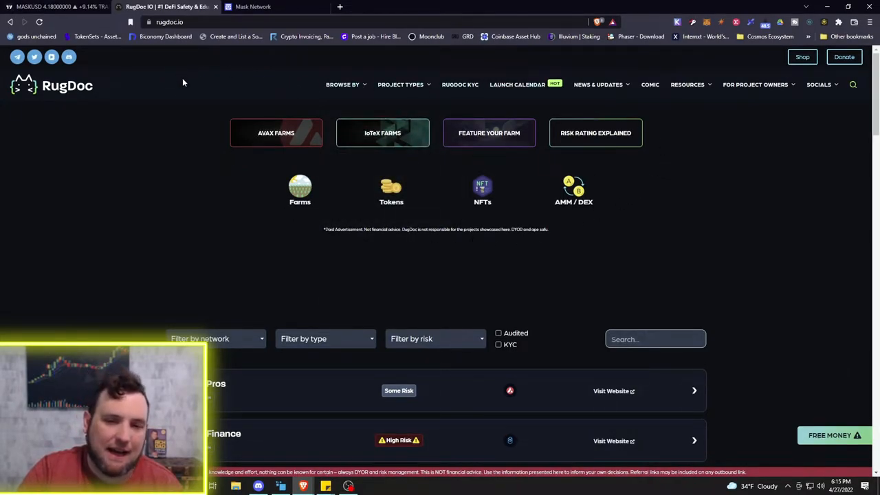
mouse_move(173, 142)
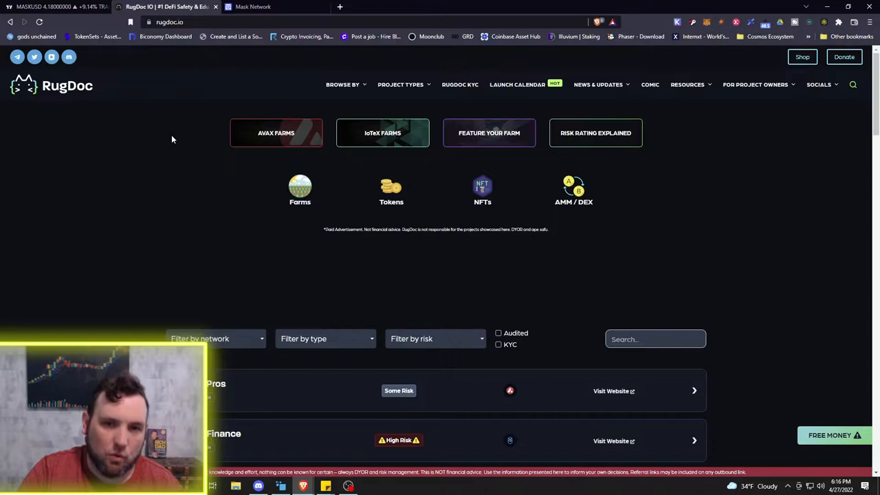
mouse_move(167, 141)
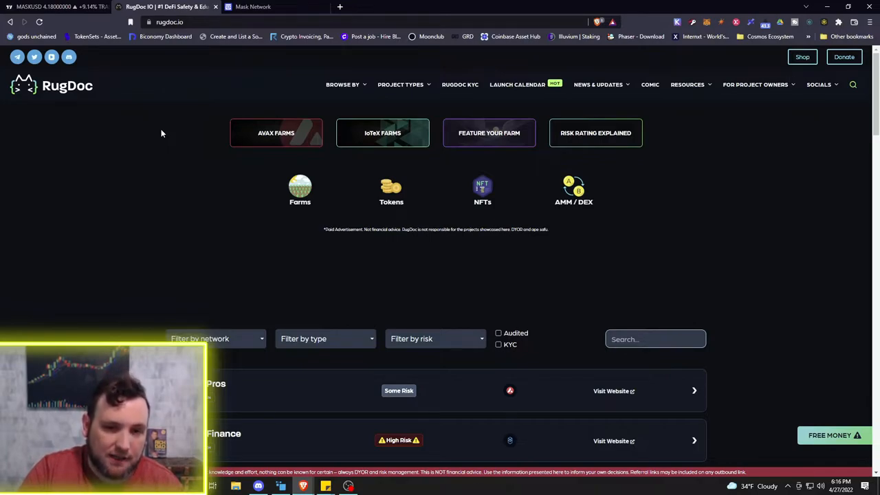
mouse_move(177, 106)
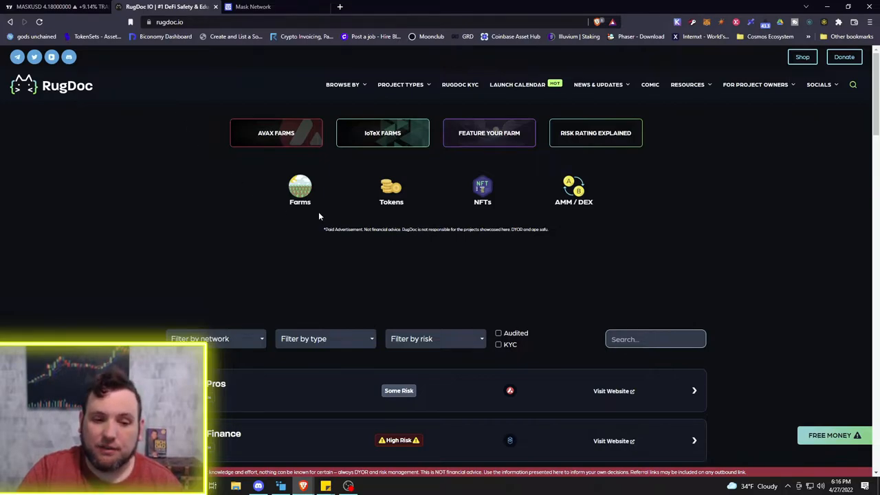
mouse_move(293, 77)
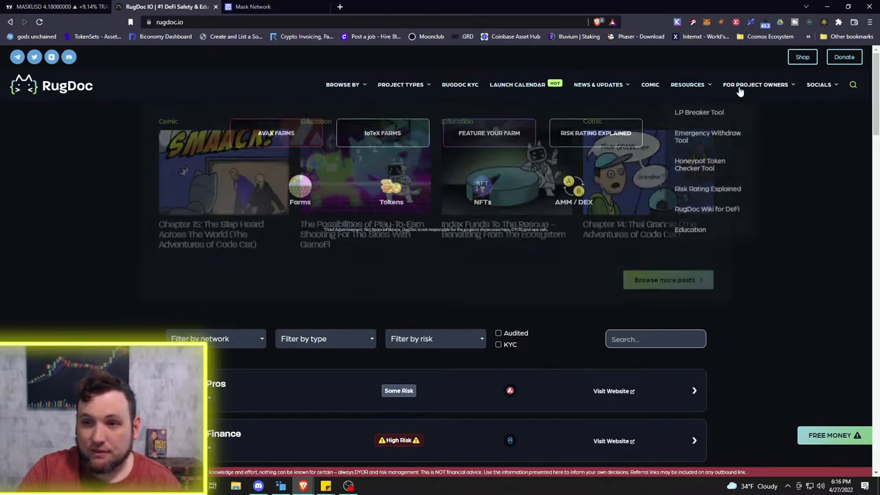
Step: Open RugDoc's Browse By menu listing Avalanche, IoTeX, BSC, Polygon and Fantom
click(342, 84)
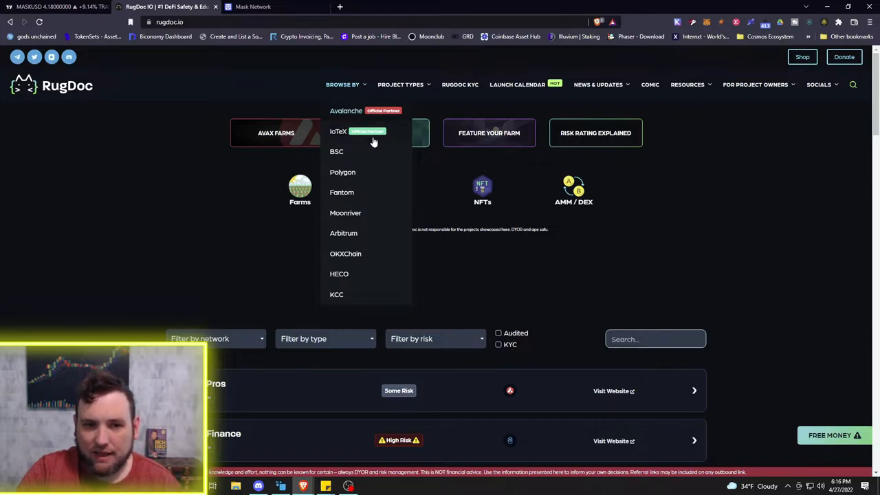
mouse_move(346, 152)
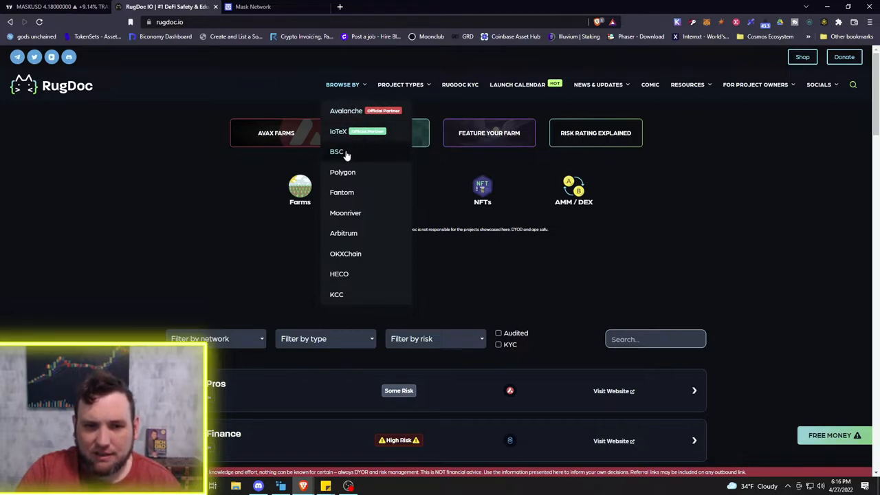
mouse_move(347, 218)
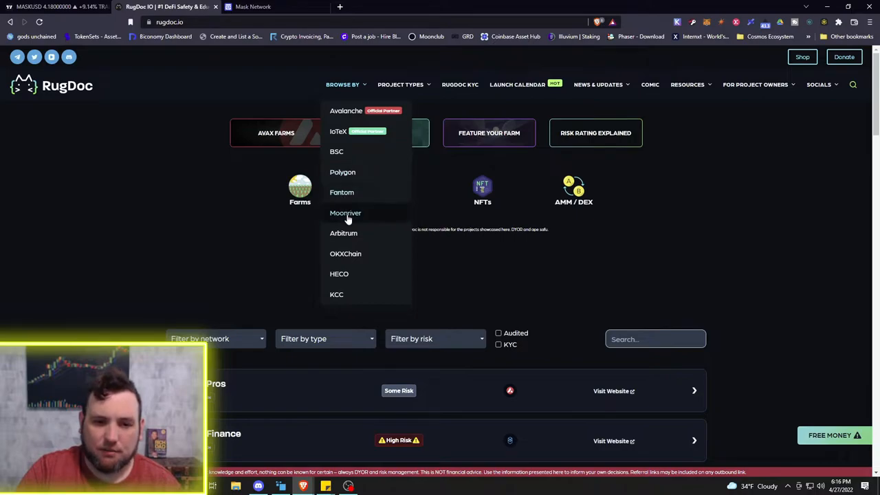
mouse_move(355, 227)
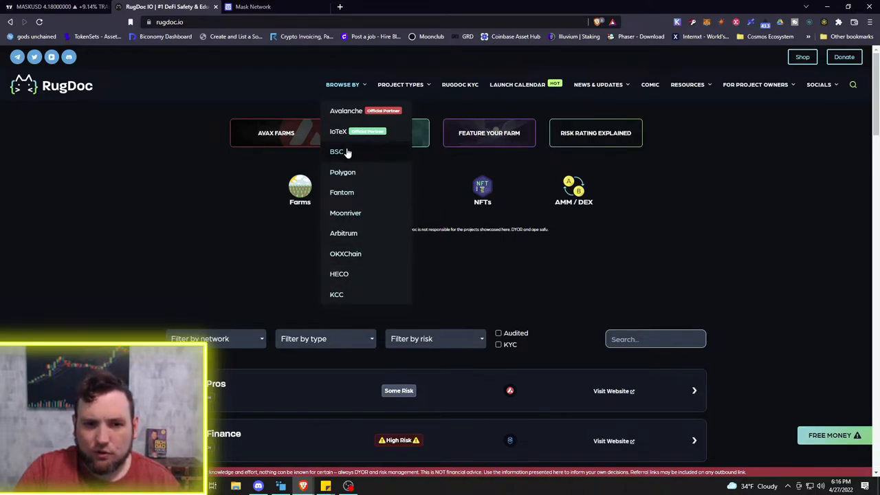
Step: Go to the BSC Farms listing and show the risk-level filter choices
click(336, 151)
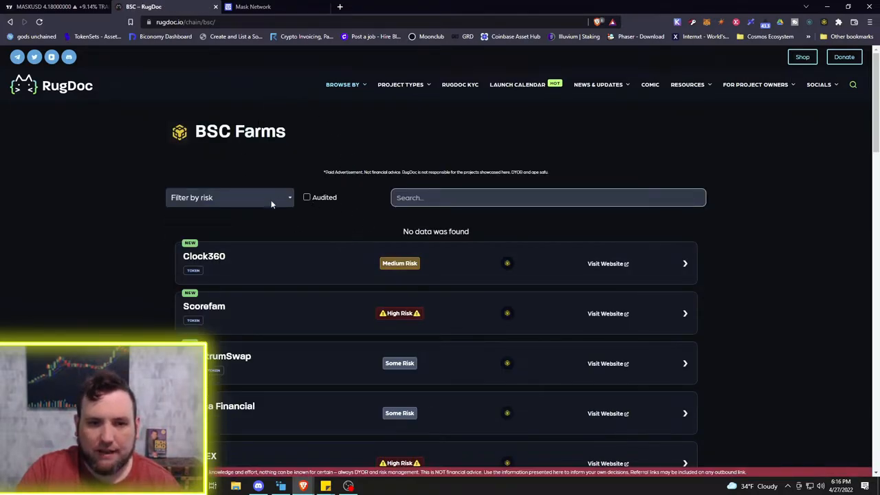
mouse_move(346, 230)
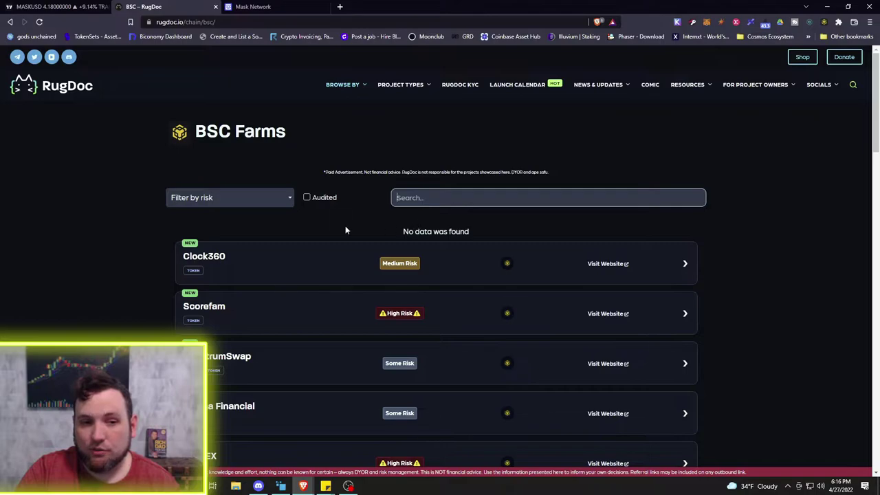
click(230, 197)
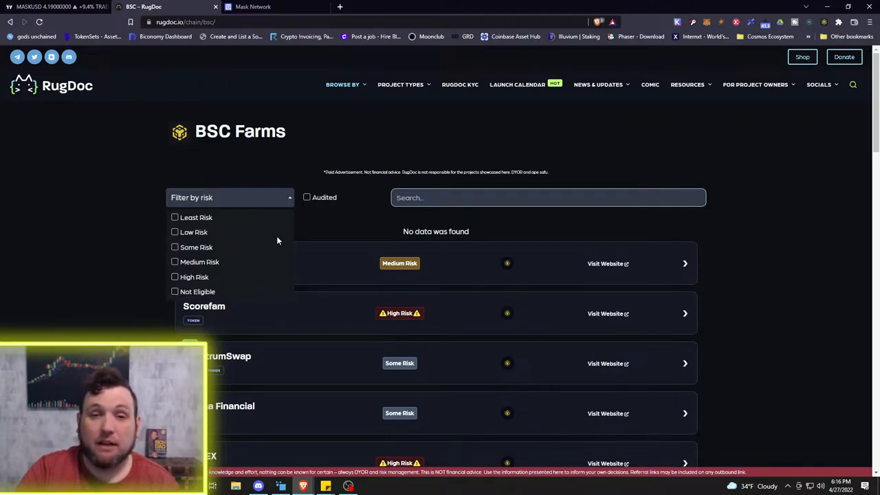
mouse_move(362, 219)
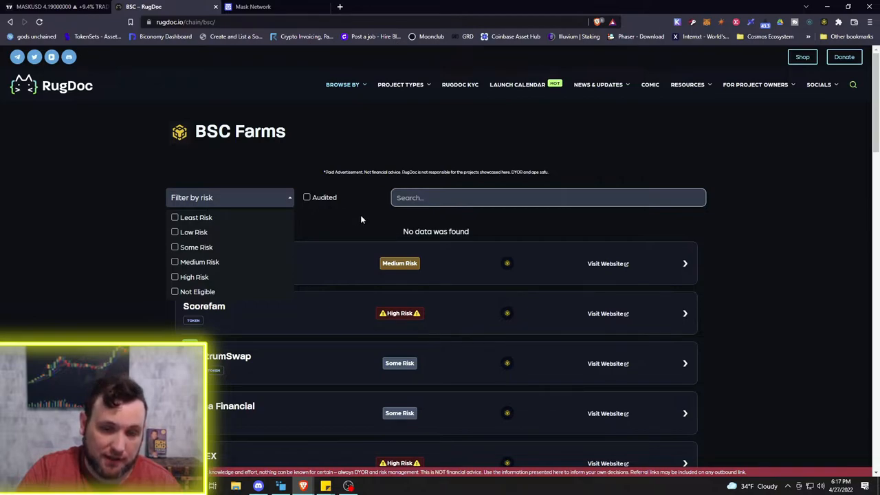
mouse_move(357, 220)
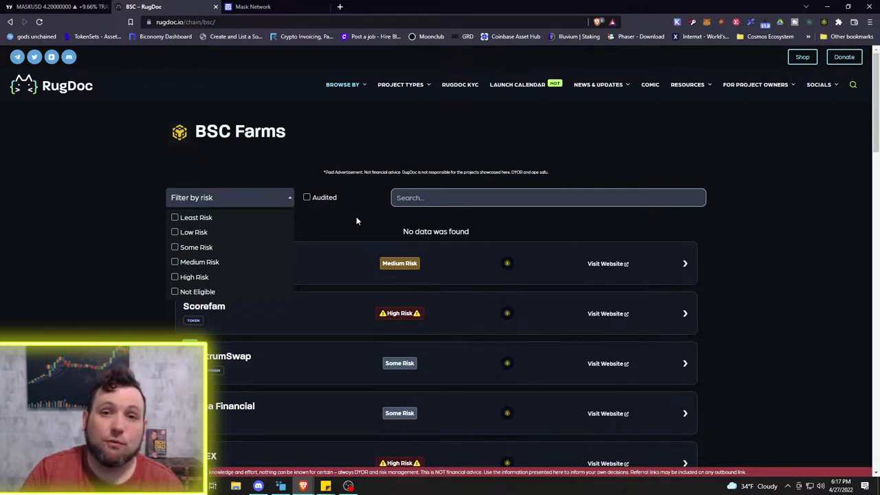
mouse_move(29, 187)
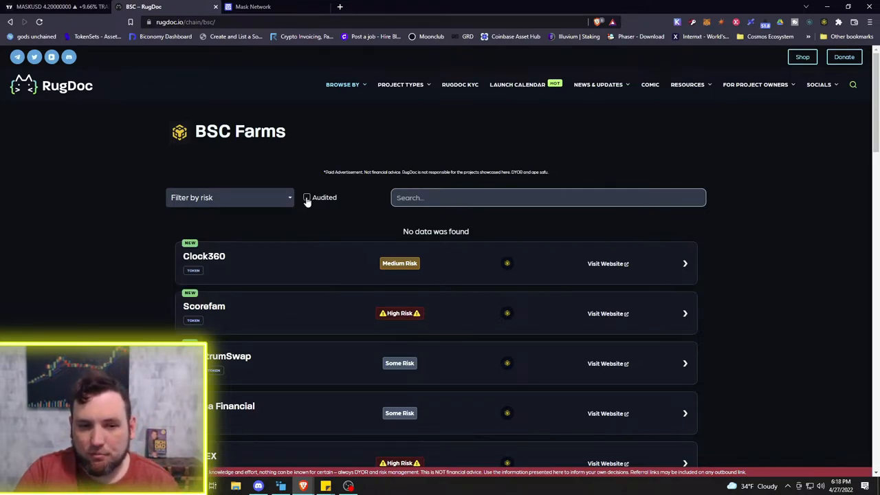
mouse_move(272, 173)
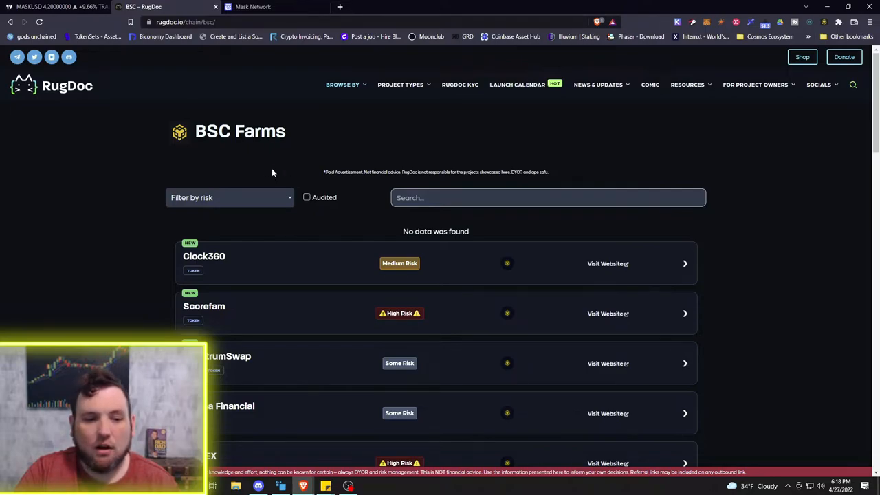
mouse_move(309, 216)
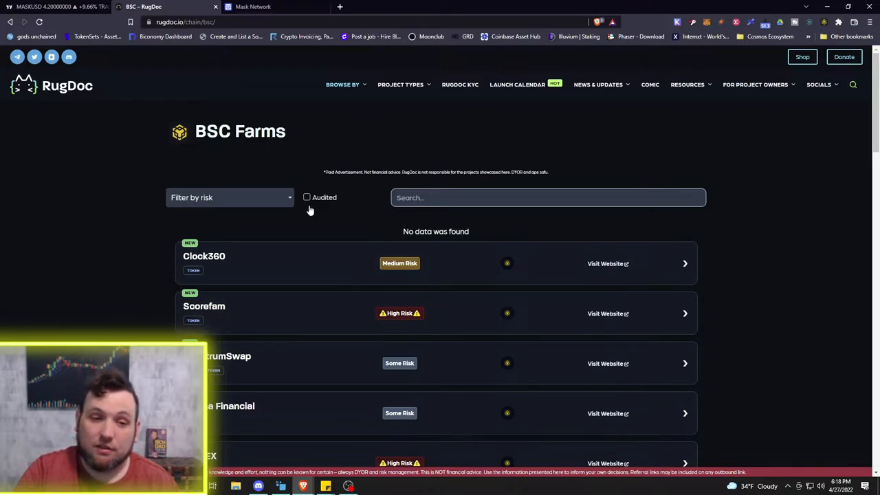
click(229, 198)
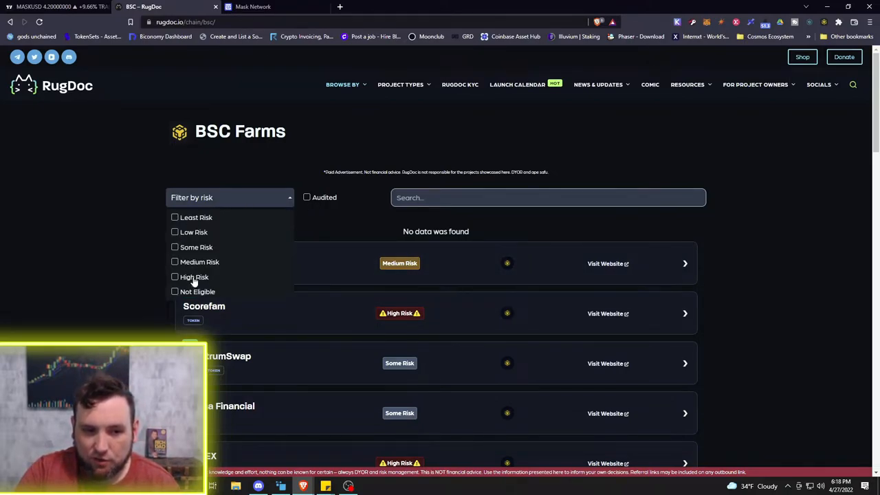
Step: Filter the BSC Farms list to High Risk projects and scroll through the entries
click(175, 277)
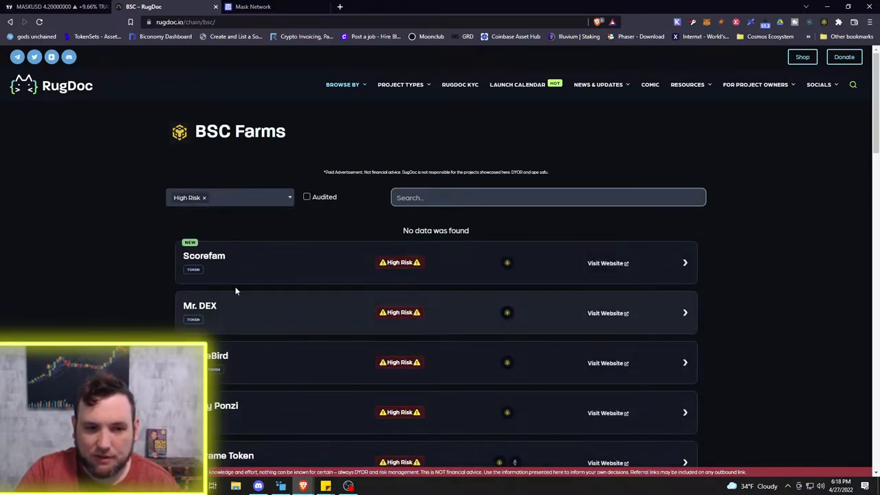
mouse_move(216, 260)
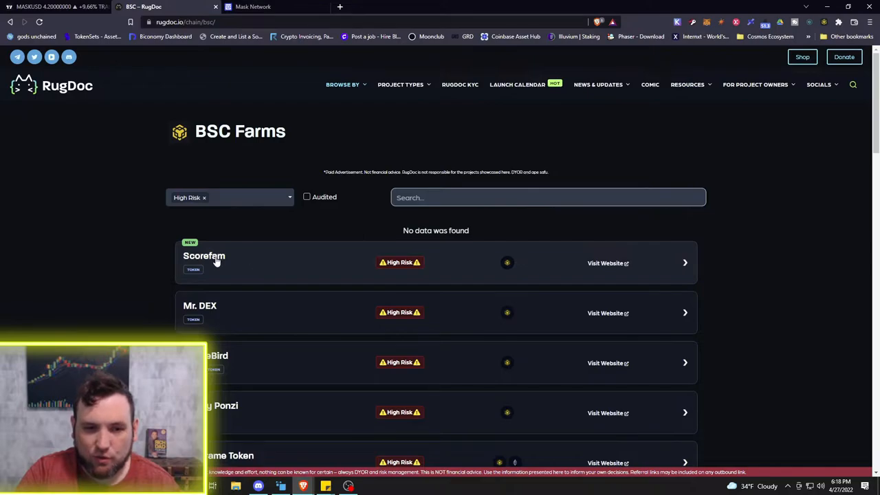
mouse_move(221, 261)
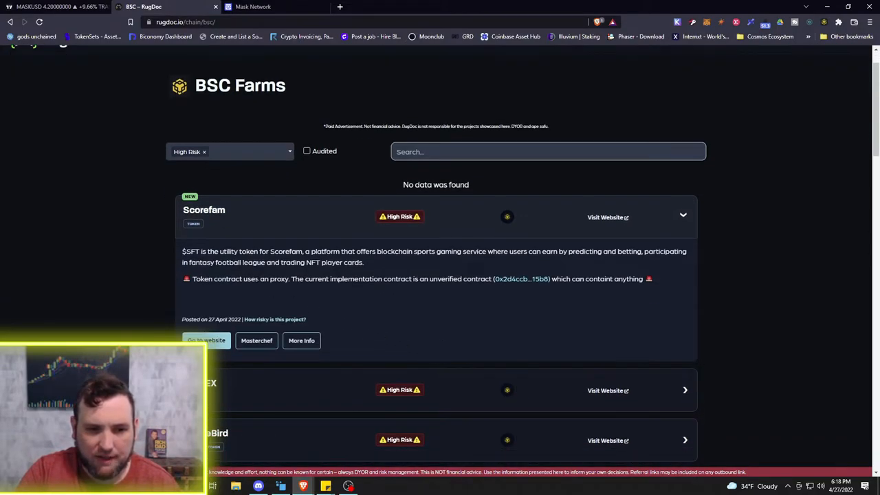
scroll(down, 3)
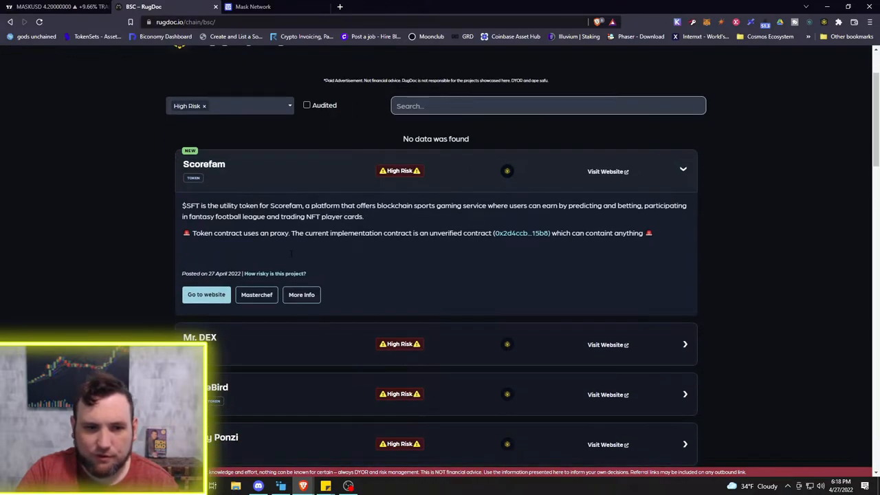
mouse_move(393, 214)
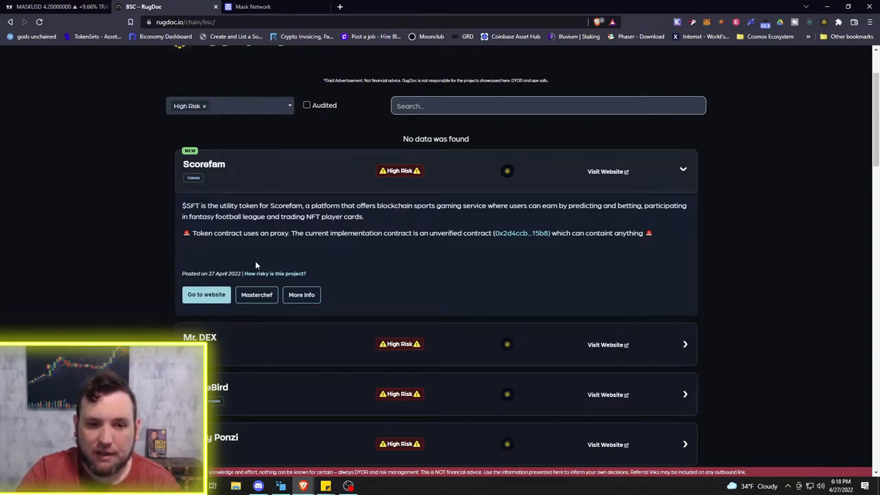
mouse_move(280, 242)
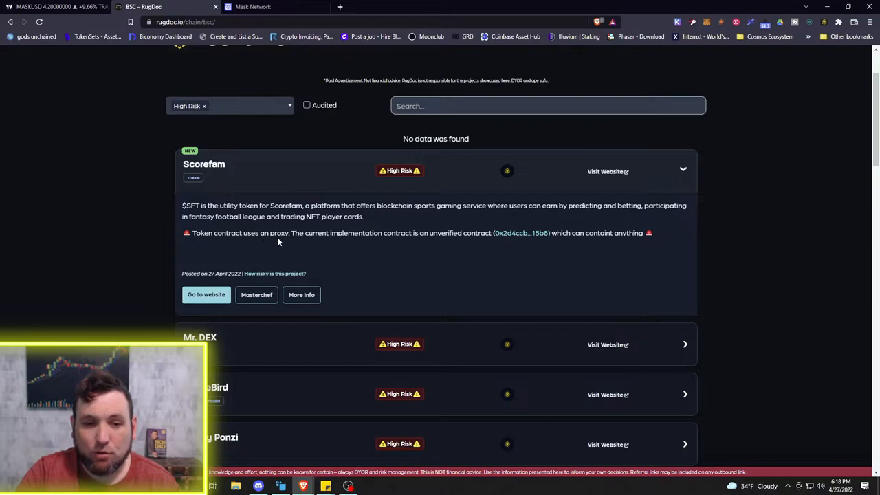
mouse_move(403, 243)
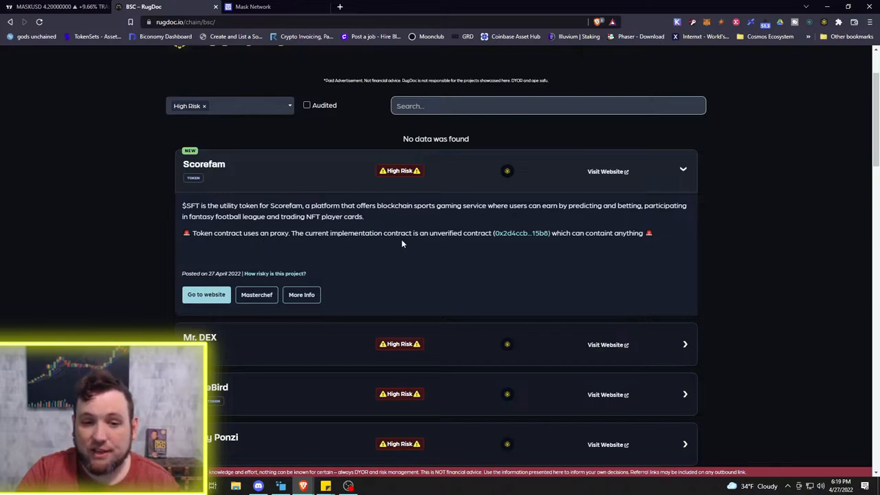
mouse_move(484, 245)
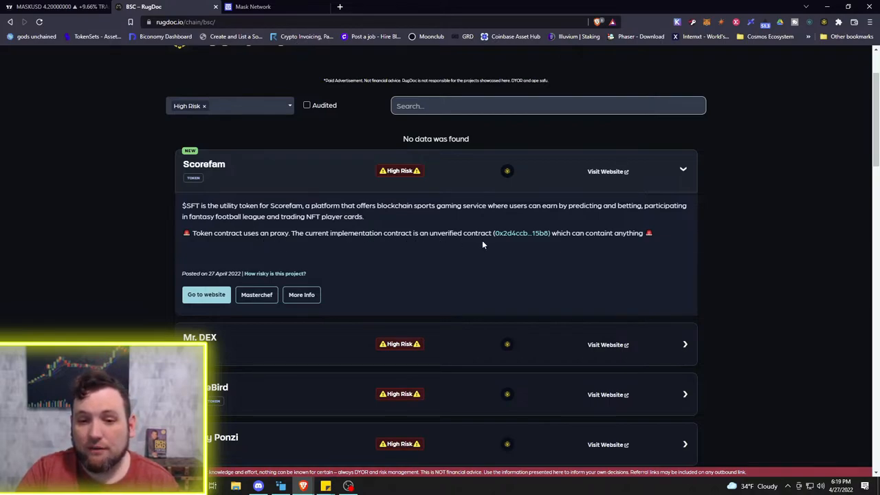
mouse_move(524, 234)
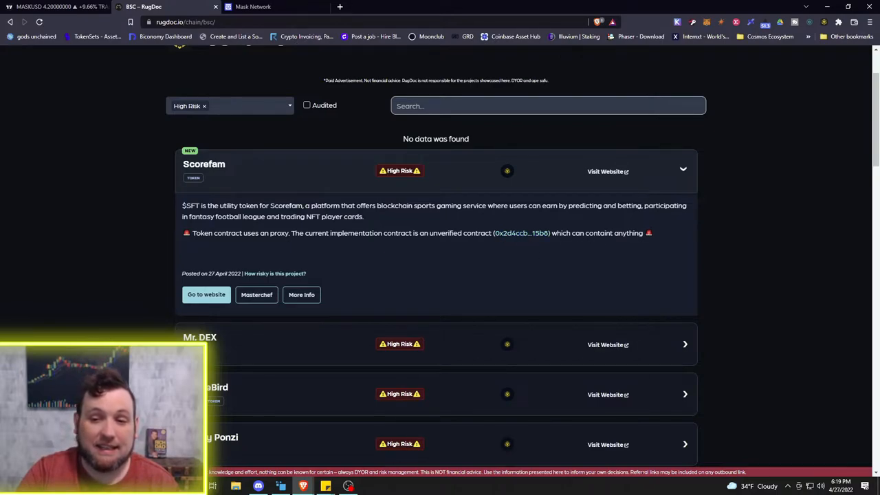
mouse_move(651, 248)
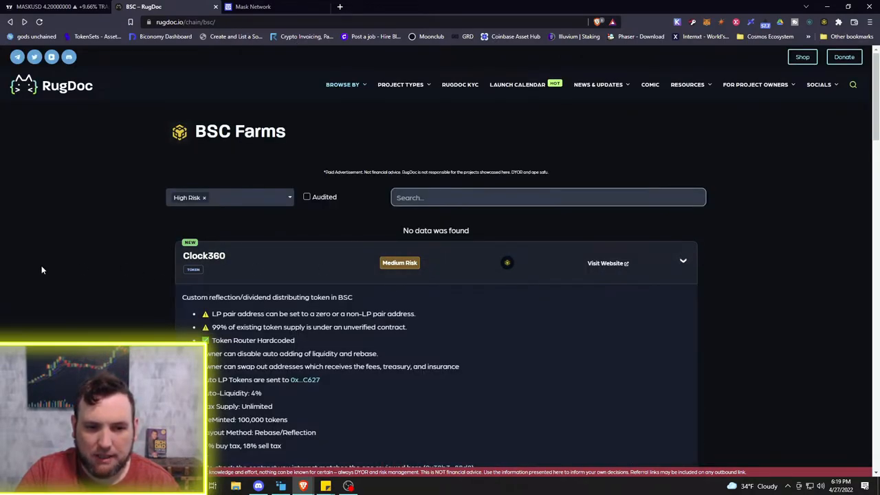
scroll(down, 3)
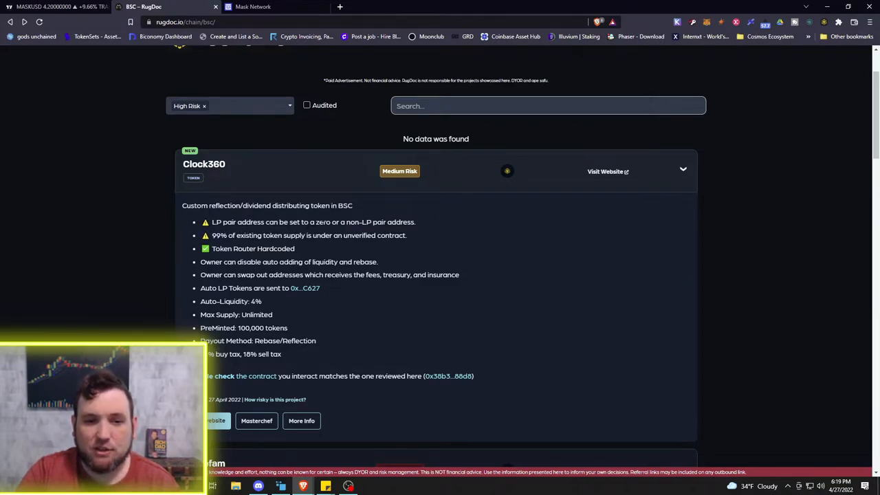
double_click(322, 221)
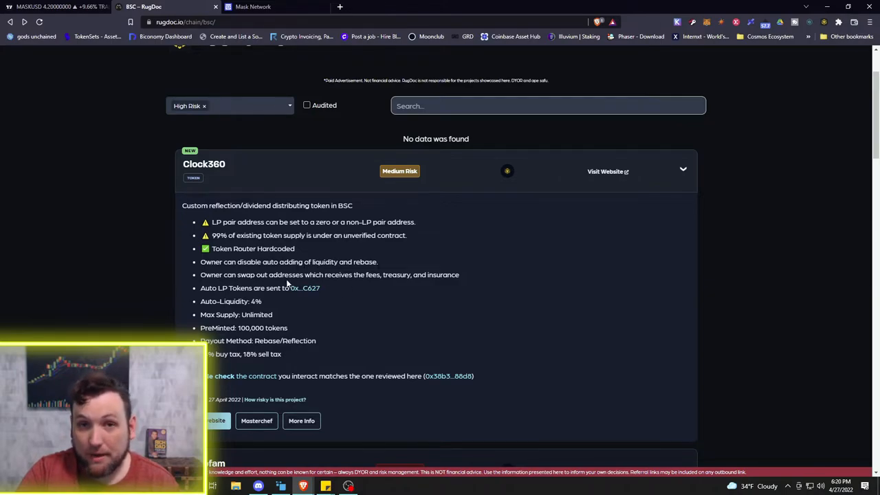
mouse_move(372, 286)
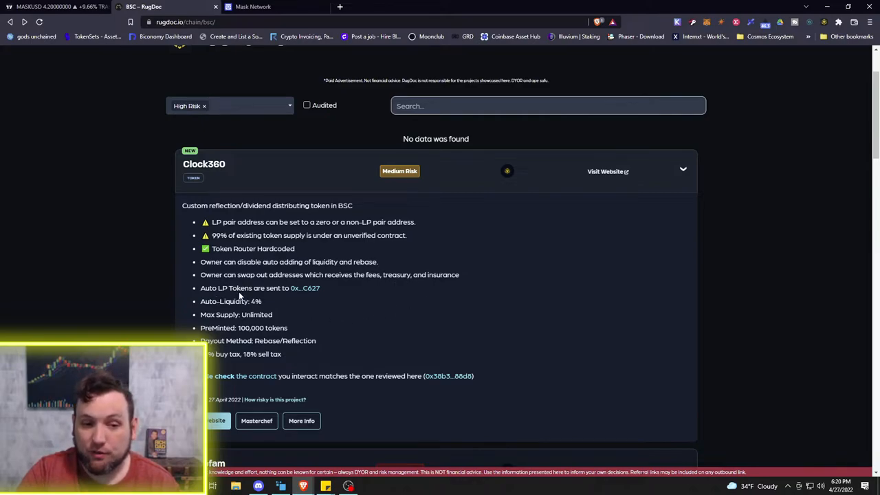
mouse_move(306, 288)
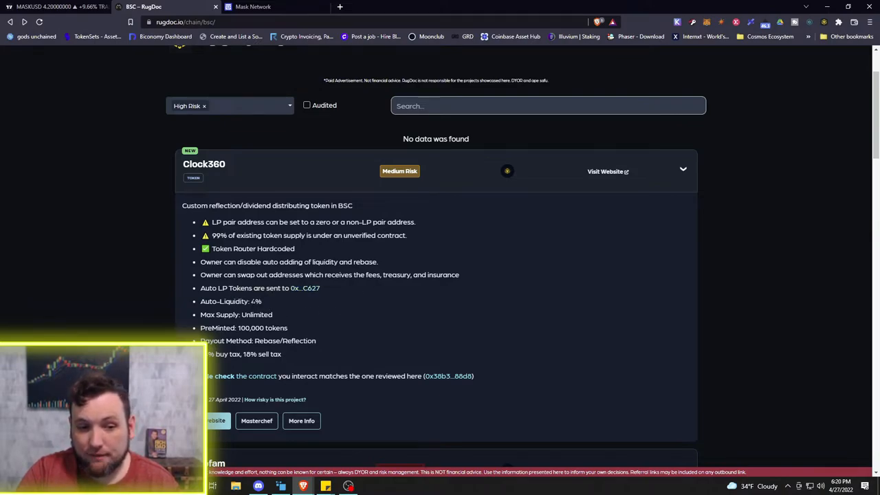
scroll(down, 3)
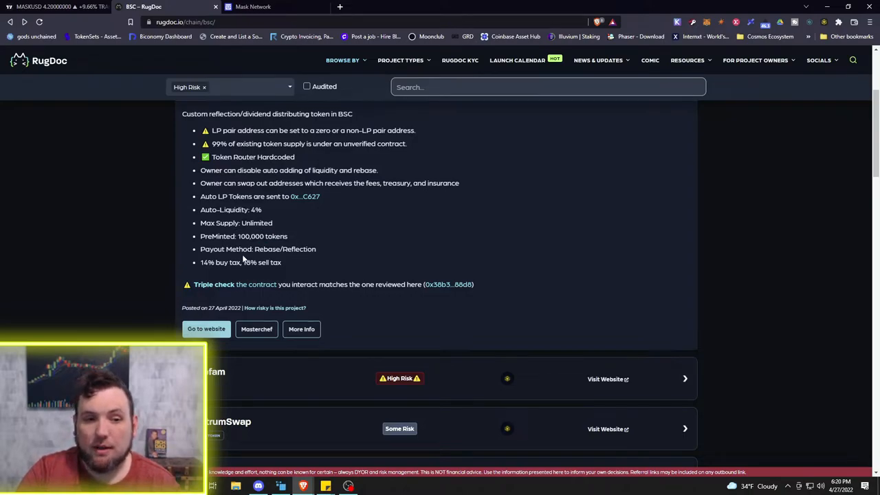
mouse_move(304, 268)
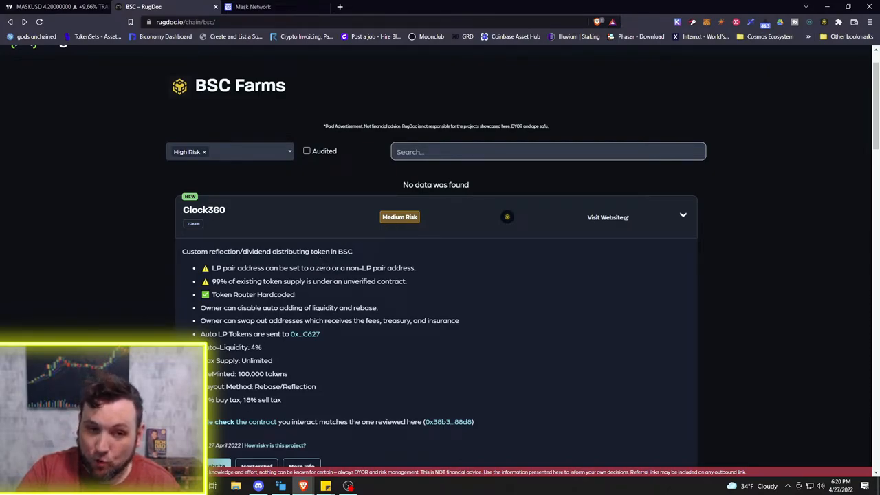
scroll(down, 3)
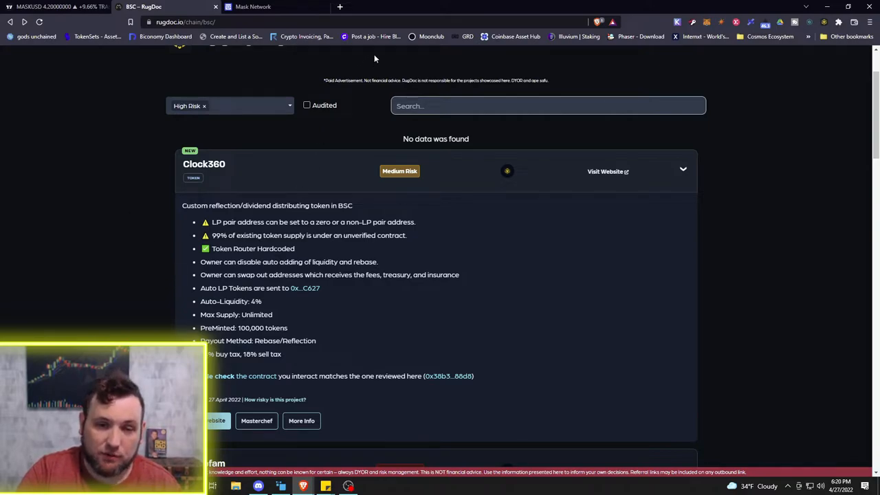
click(343, 84)
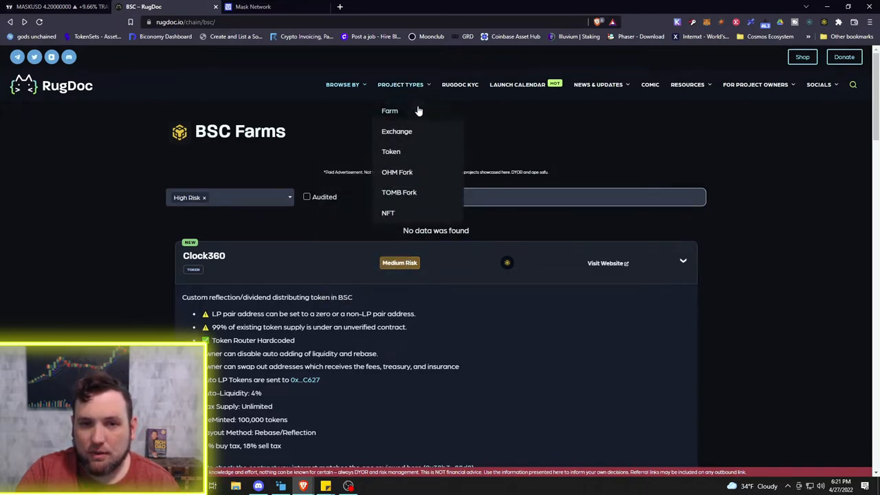
mouse_move(398, 134)
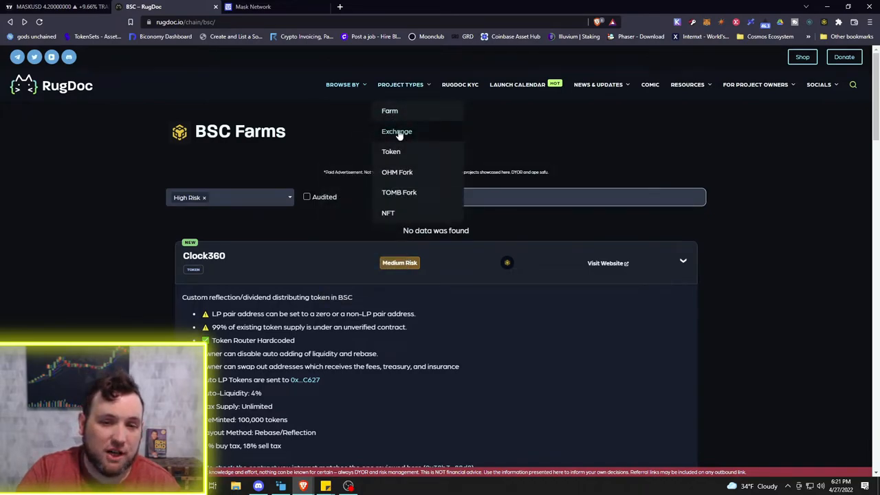
mouse_move(402, 151)
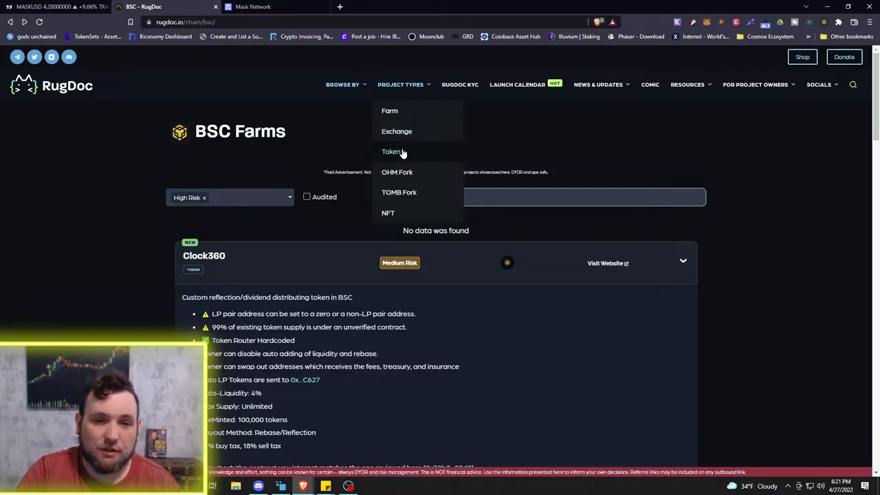
mouse_move(403, 193)
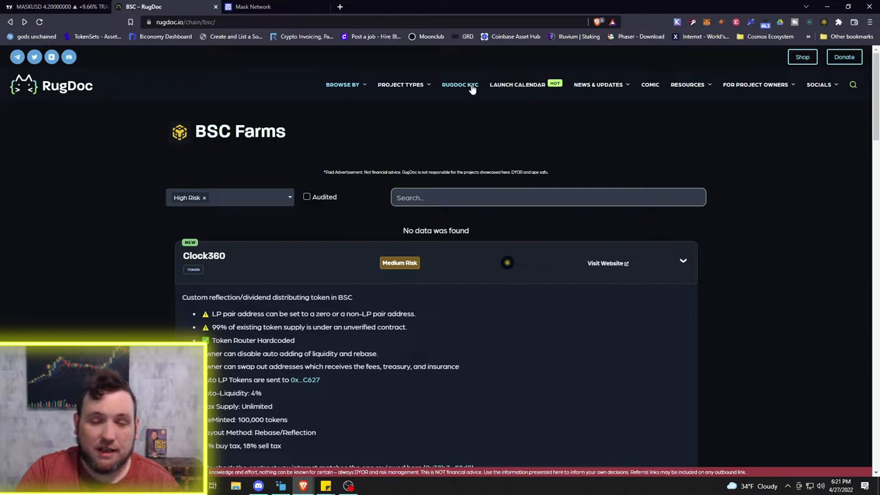
Step: Open RugDoc's KYC program page and scroll through its three-step verification process
click(459, 84)
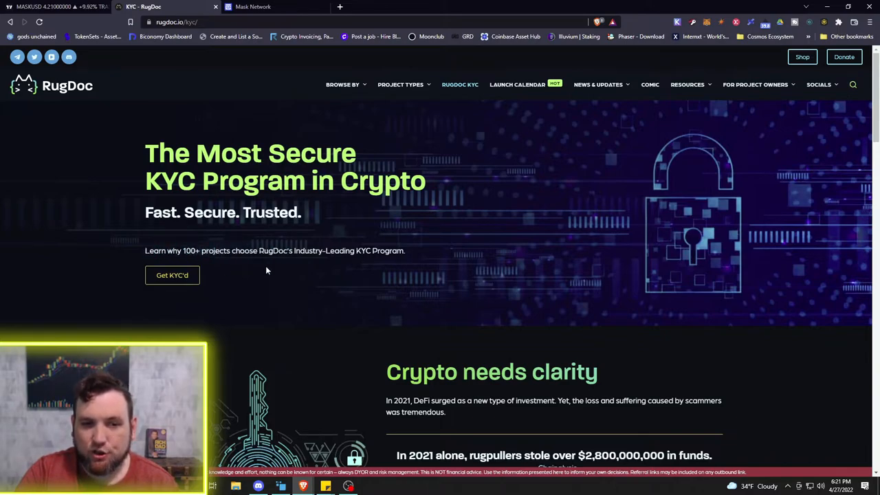
mouse_move(395, 259)
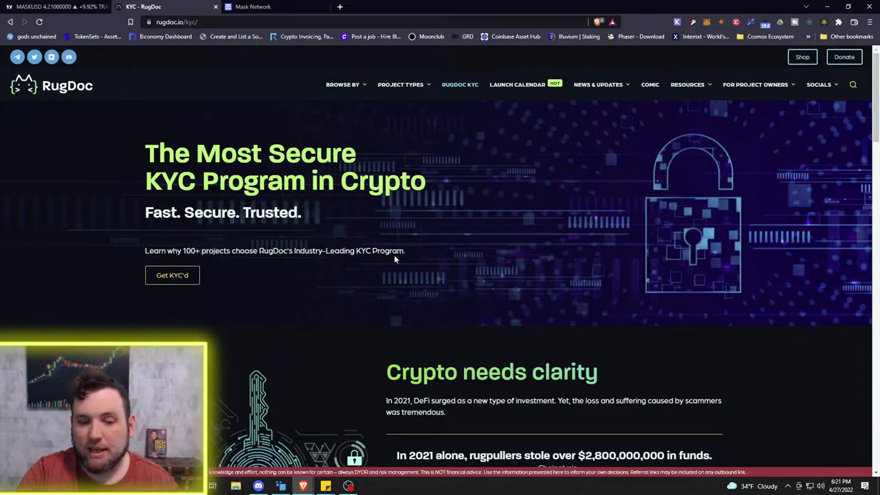
scroll(down, 3)
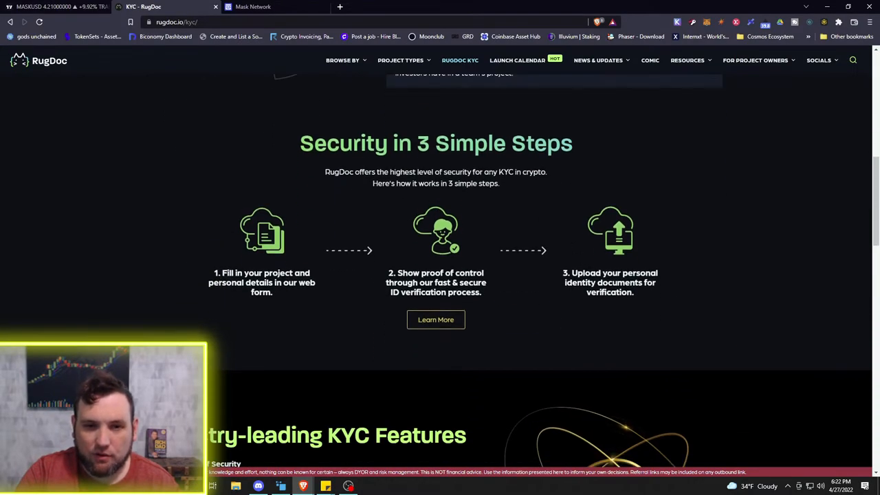
scroll(up, 3)
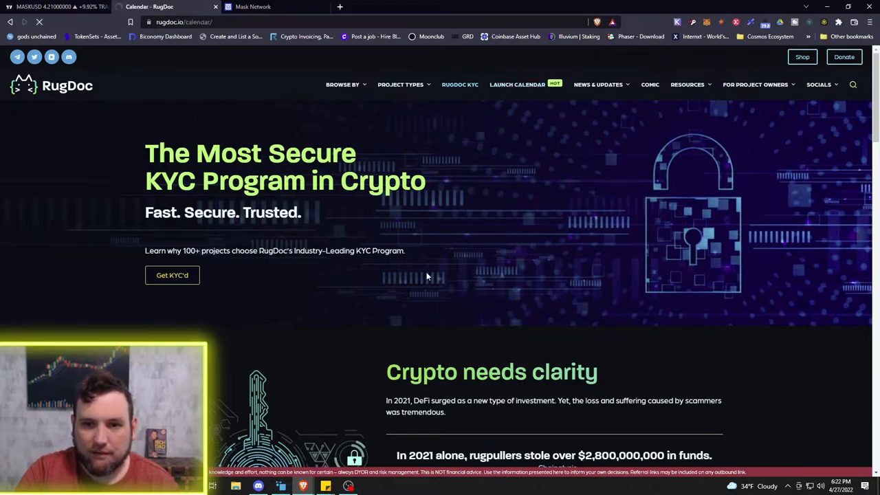
Step: Scroll the 28 March–3 April 2022 launch calendar to review launches and their risk ratings
scroll(down, 3)
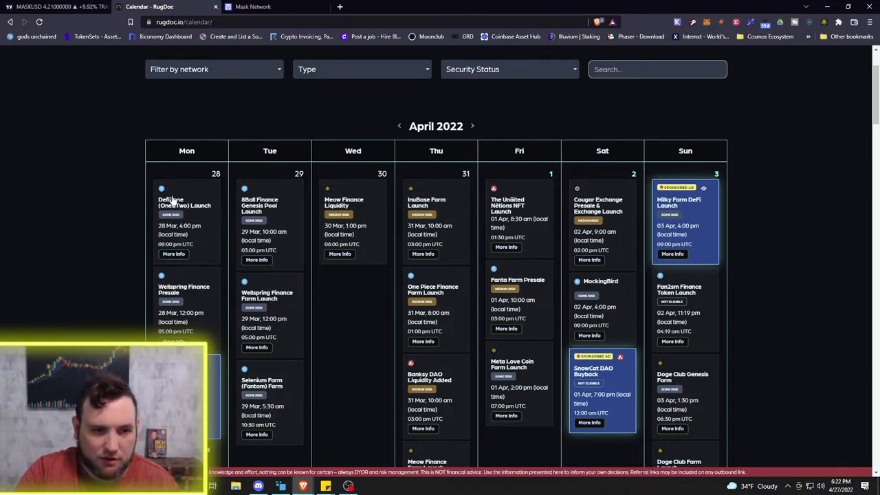
mouse_move(190, 214)
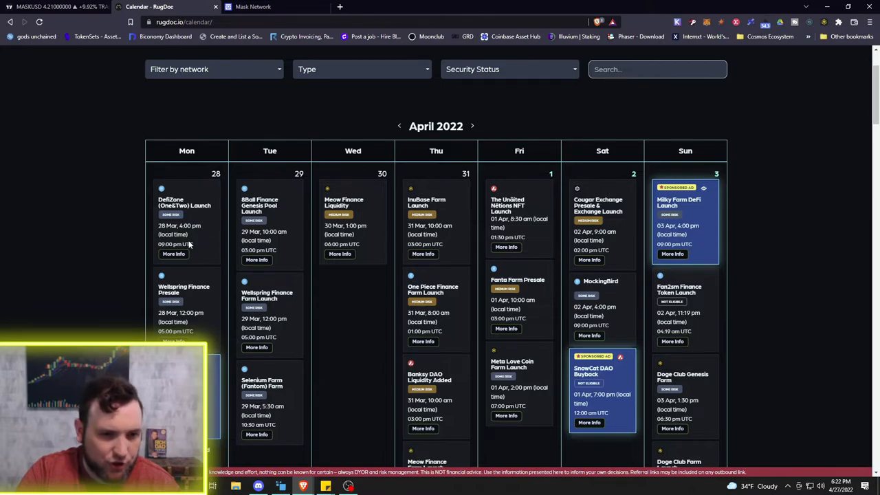
scroll(down, 3)
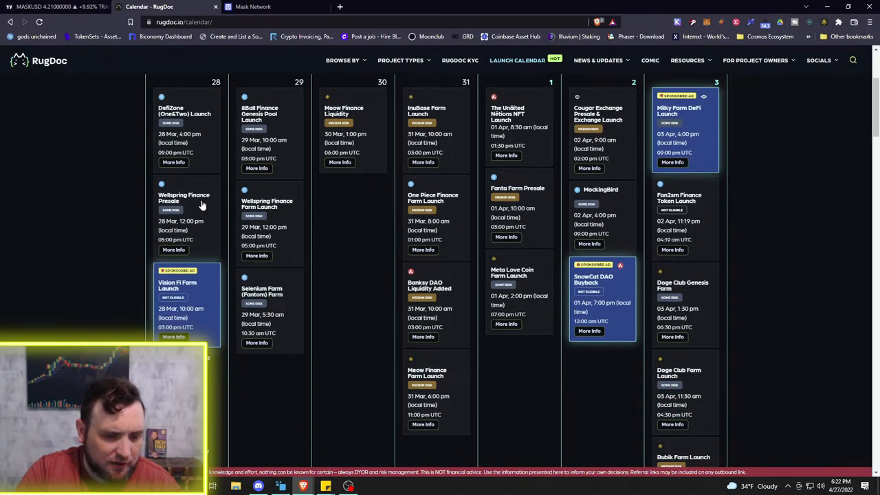
mouse_move(191, 230)
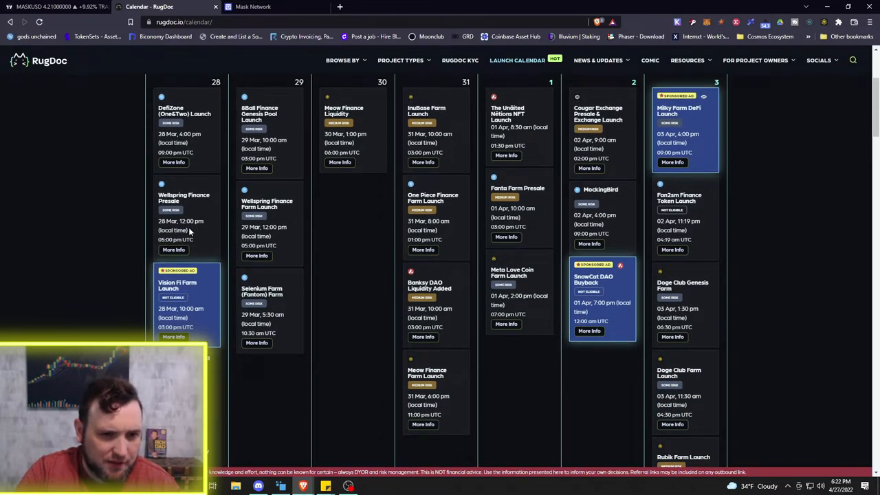
scroll(down, 3)
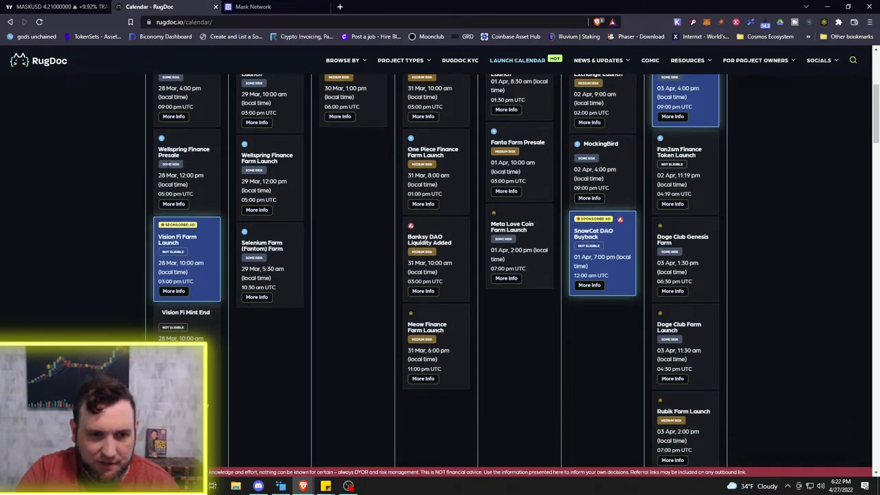
scroll(down, 3)
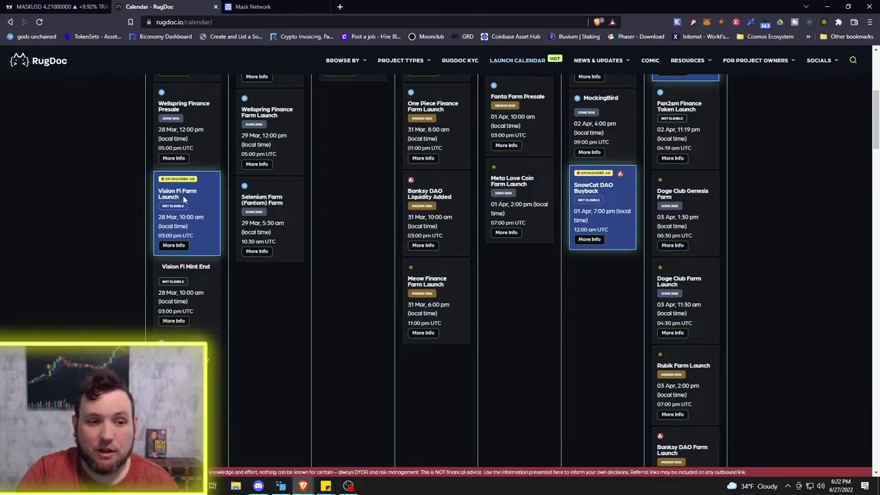
scroll(down, 3)
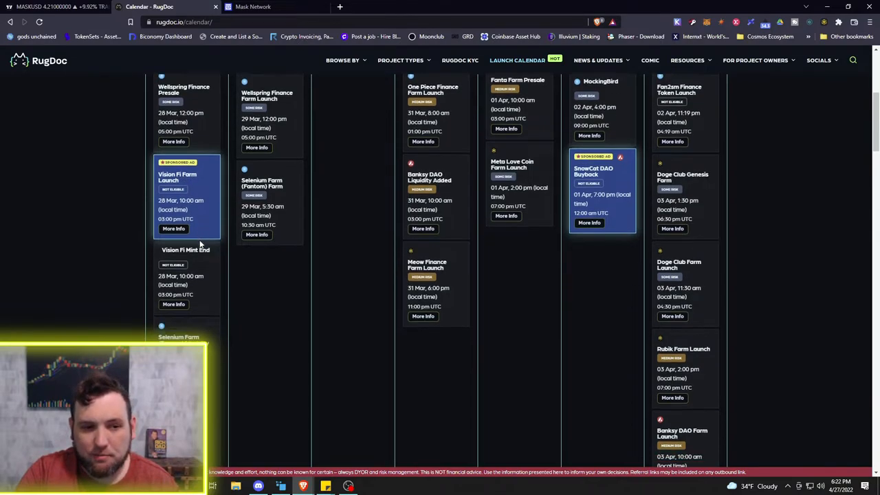
scroll(down, 3)
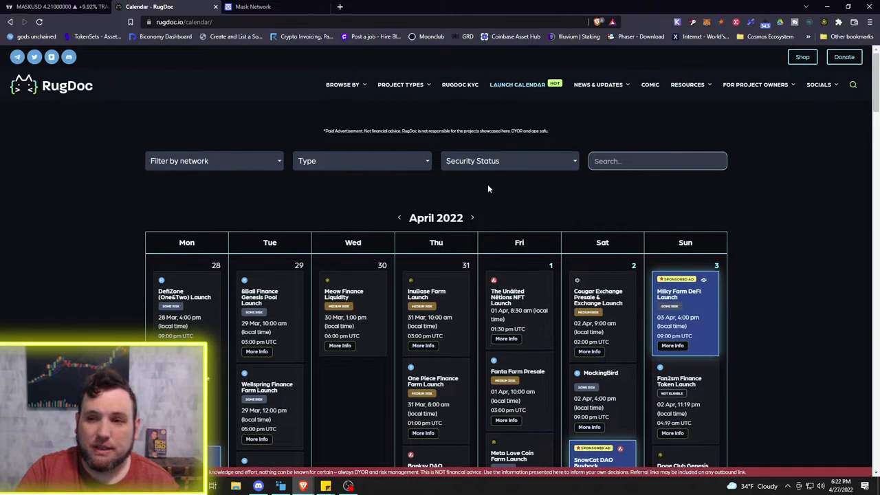
mouse_move(44, 93)
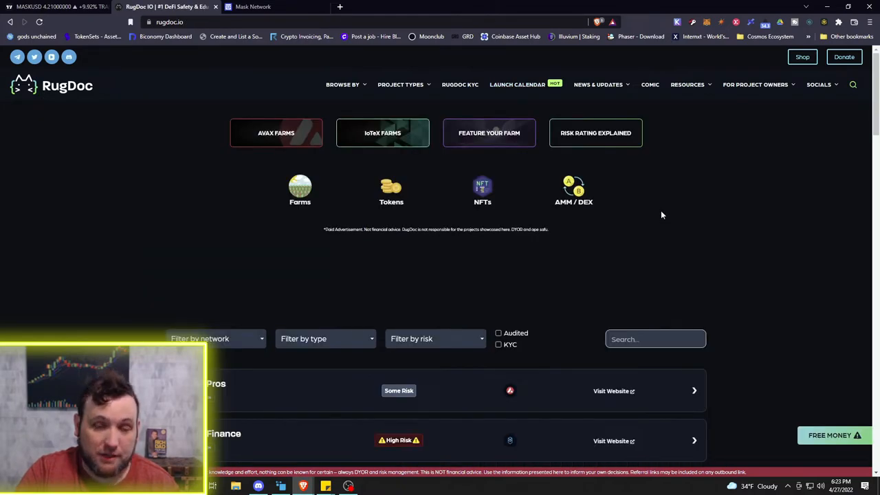
mouse_move(643, 211)
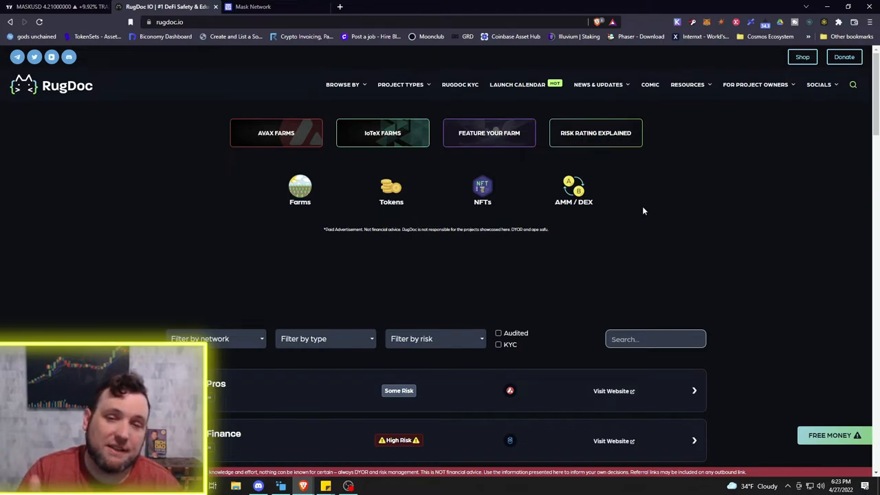
Step: Open the risk ratings explainer and read from Least Risk down to High Risk and Not Eligible
click(595, 133)
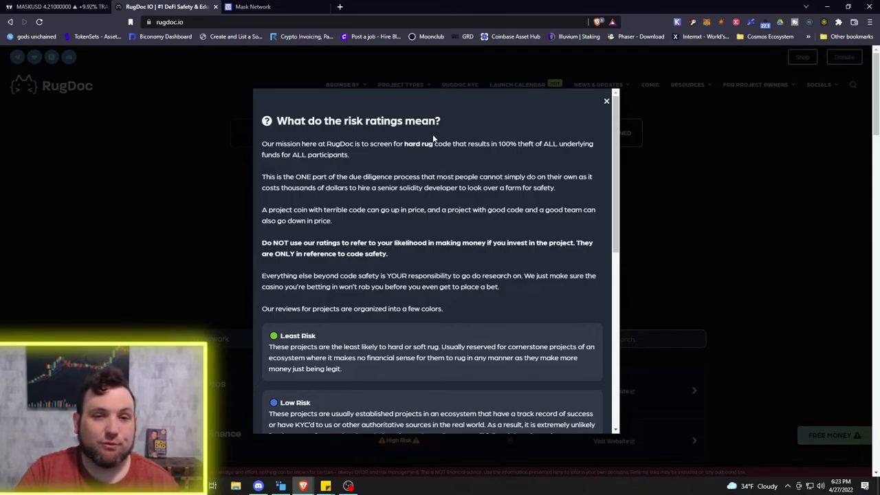
mouse_move(345, 151)
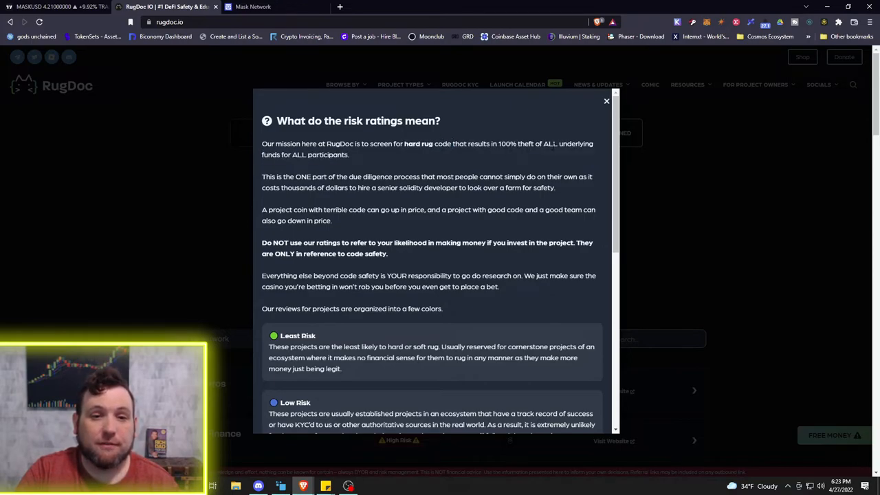
mouse_move(361, 164)
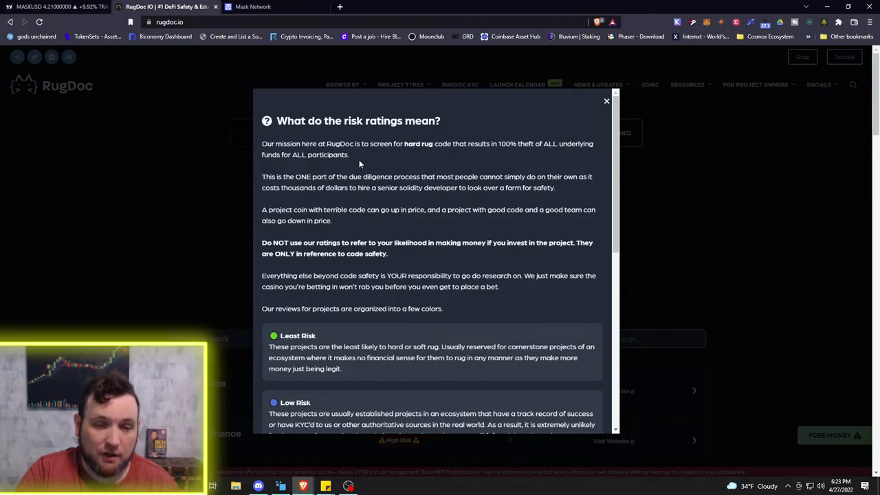
mouse_move(363, 158)
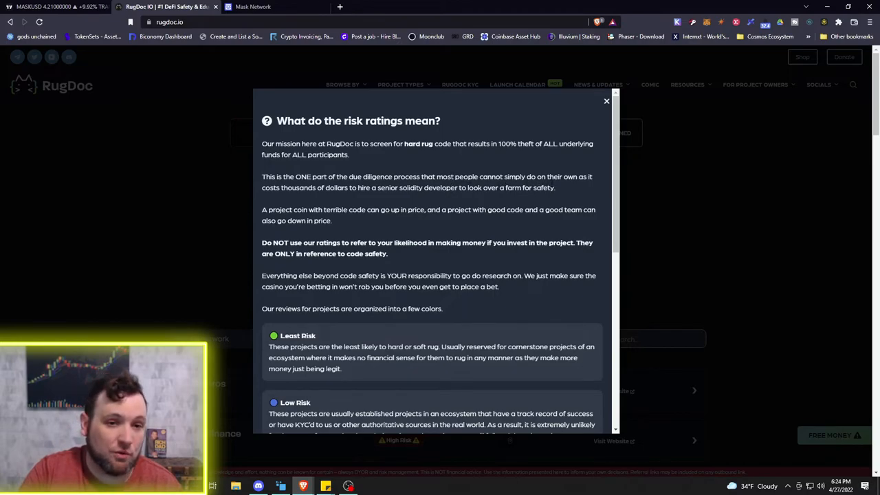
mouse_move(380, 197)
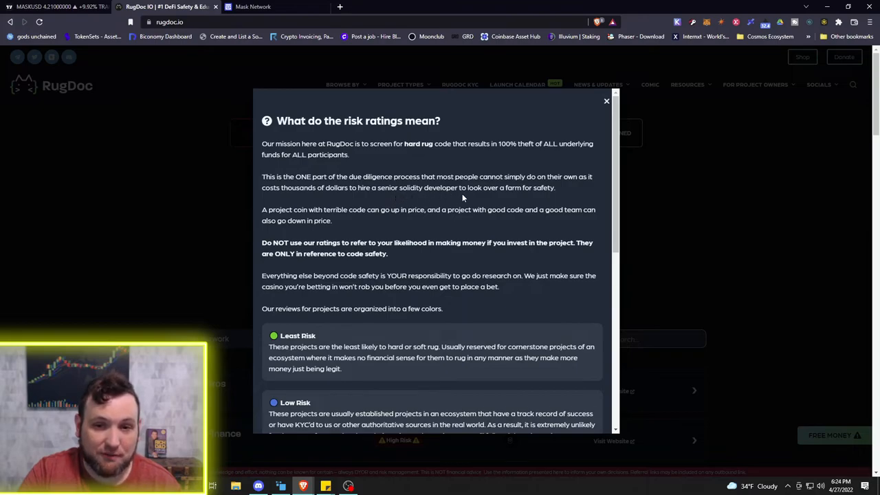
mouse_move(523, 198)
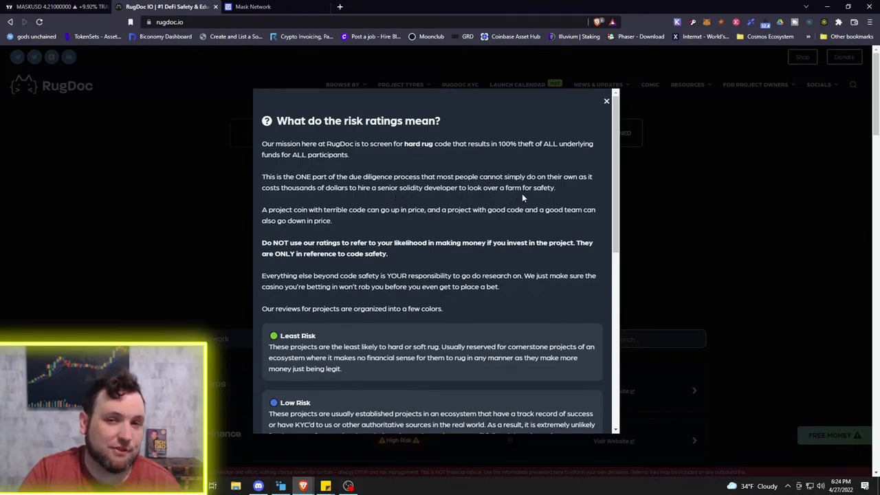
mouse_move(455, 202)
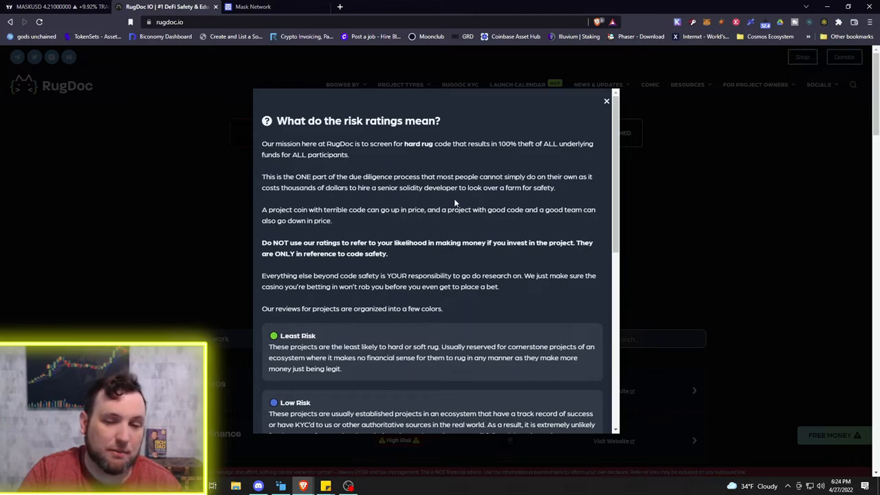
mouse_move(446, 199)
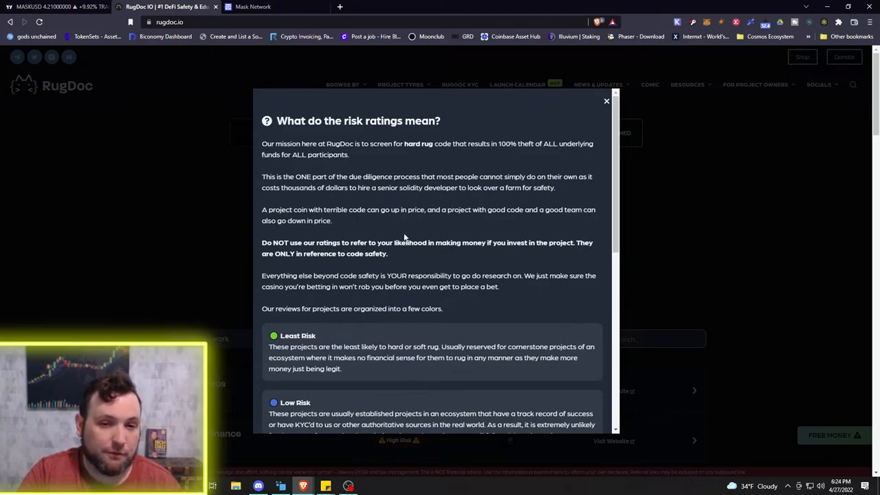
scroll(down, 3)
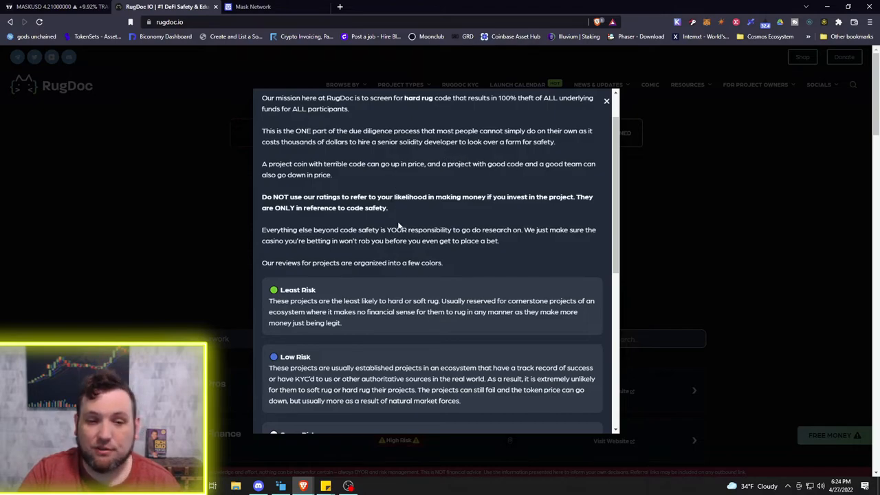
scroll(down, 3)
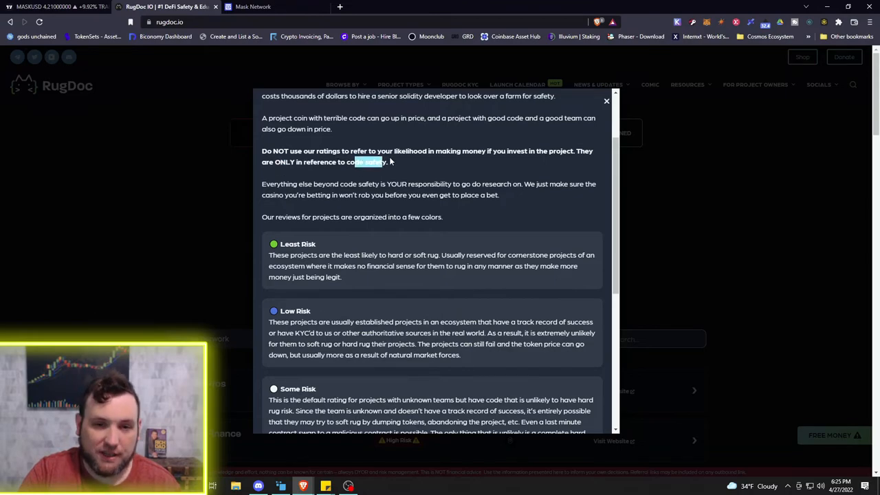
scroll(down, 3)
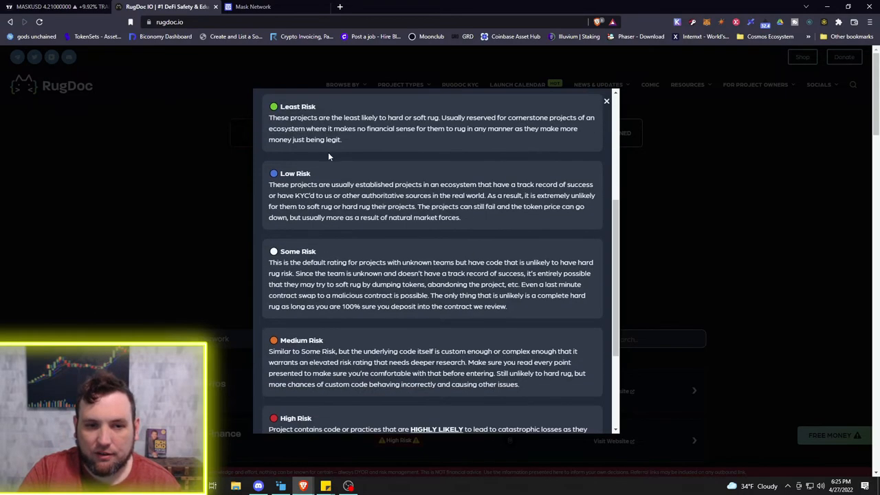
scroll(down, 3)
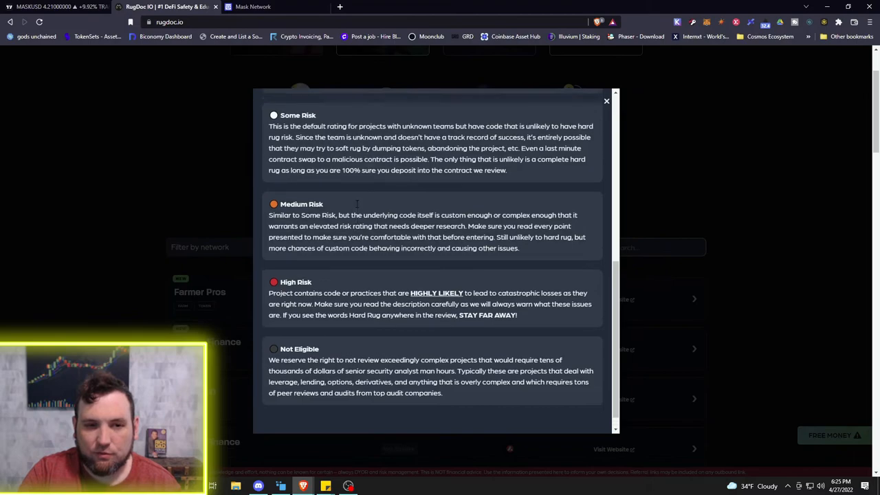
Step: Close the ratings popup, browse the News & Updates articles, and bring up the Resources menu
click(606, 101)
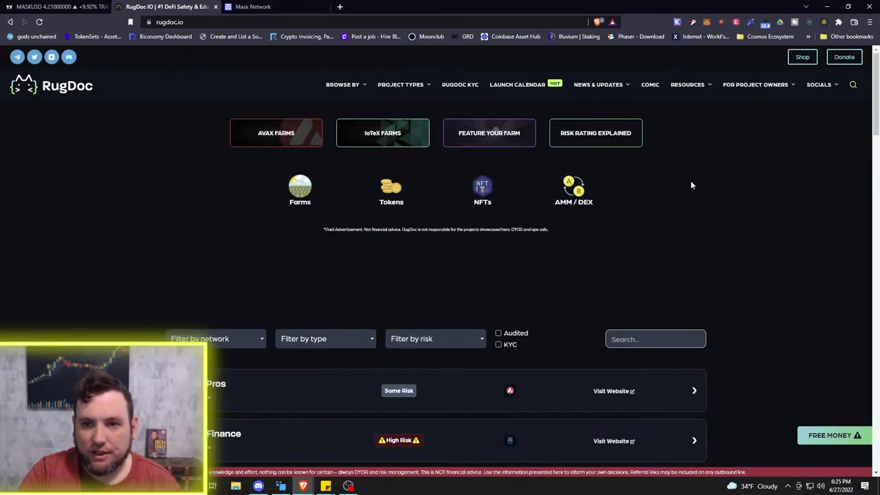
click(598, 85)
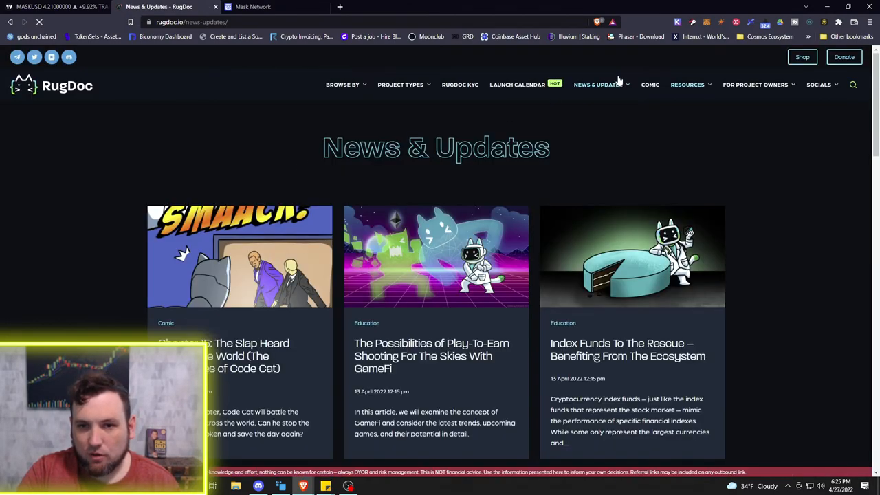
scroll(down, 3)
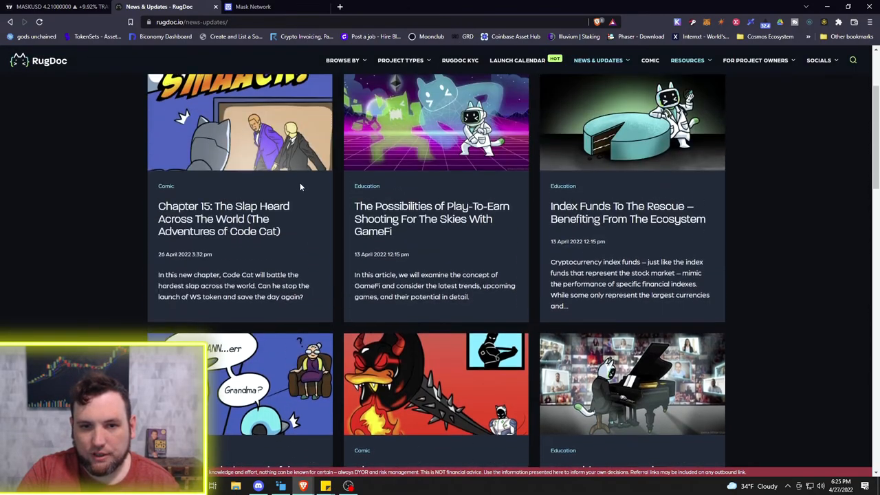
scroll(up, 3)
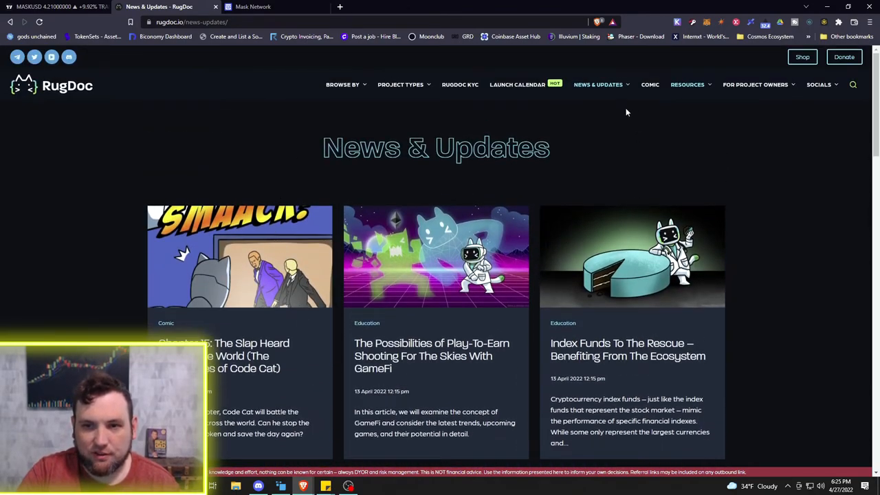
click(687, 84)
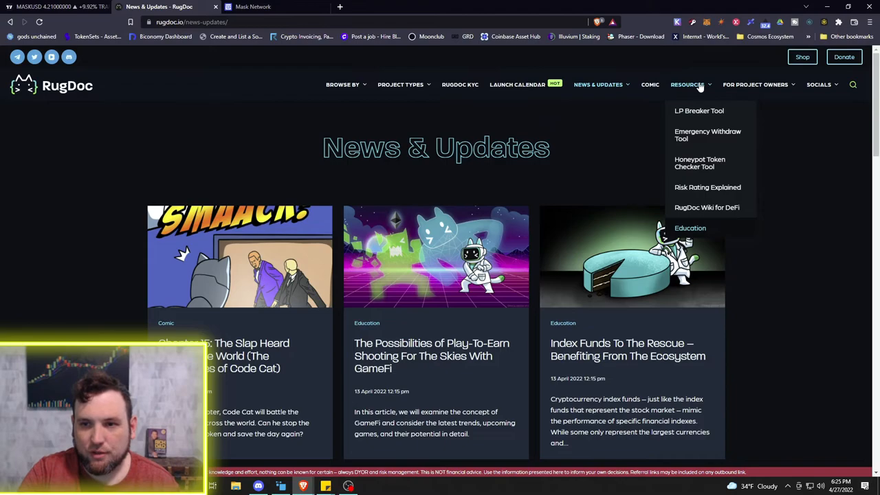
mouse_move(700, 197)
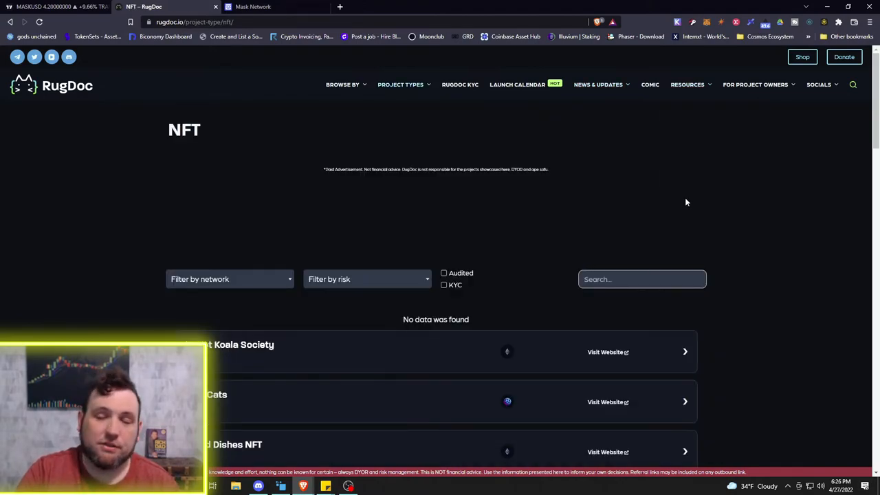
mouse_move(691, 196)
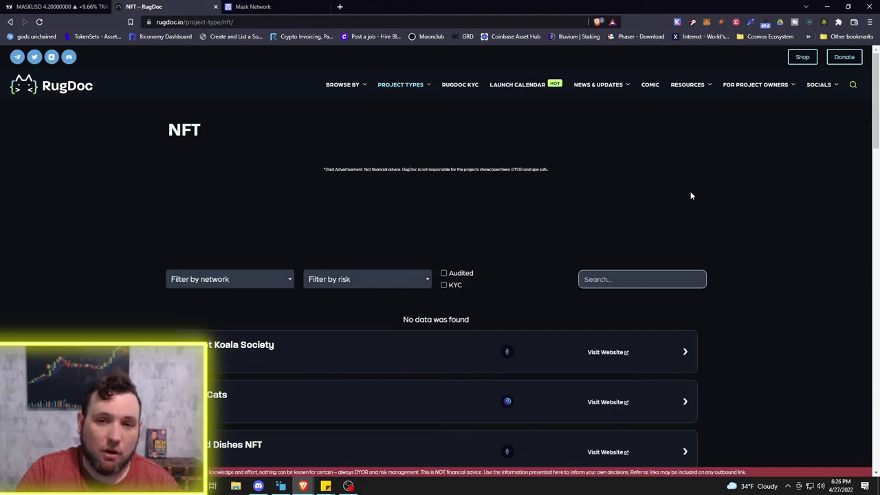
mouse_move(799, 242)
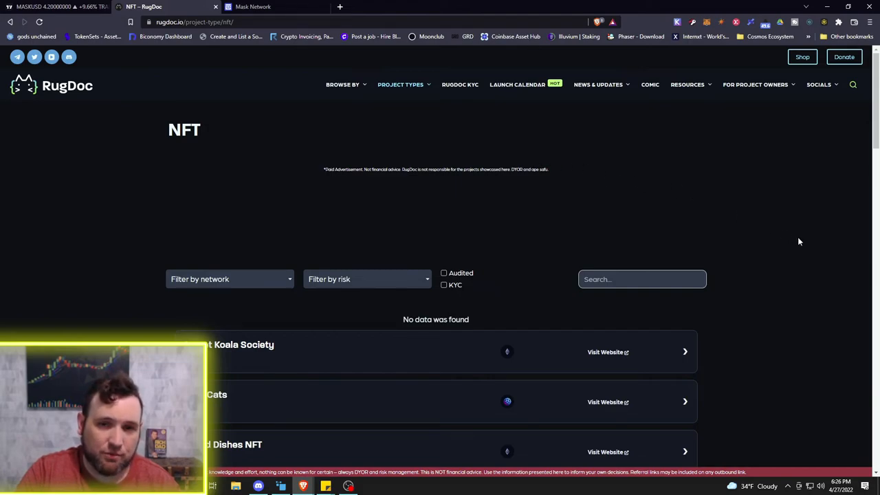
mouse_move(786, 244)
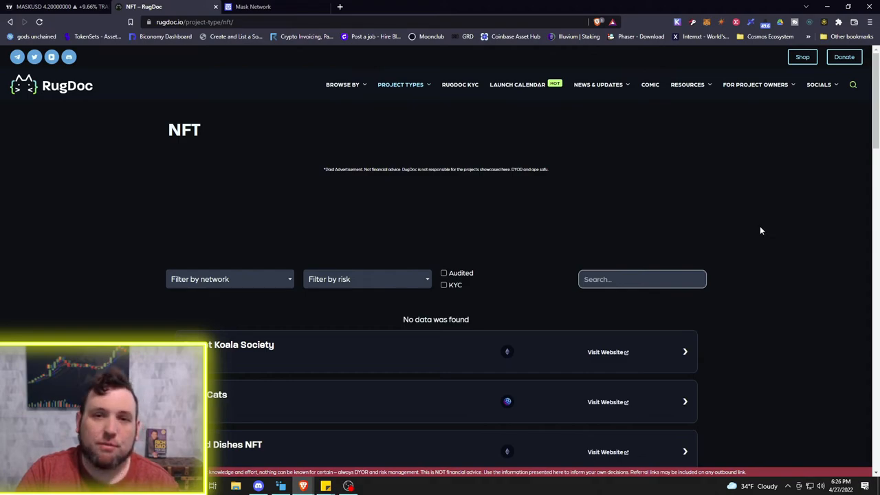
mouse_move(748, 227)
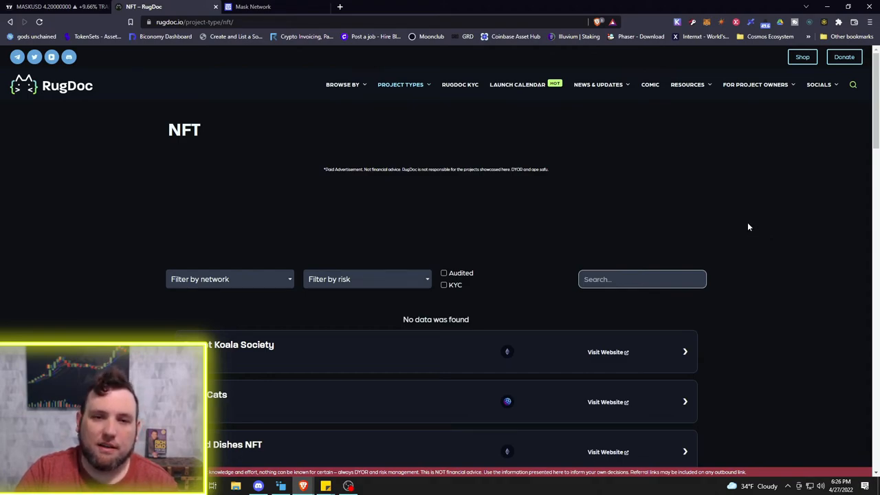